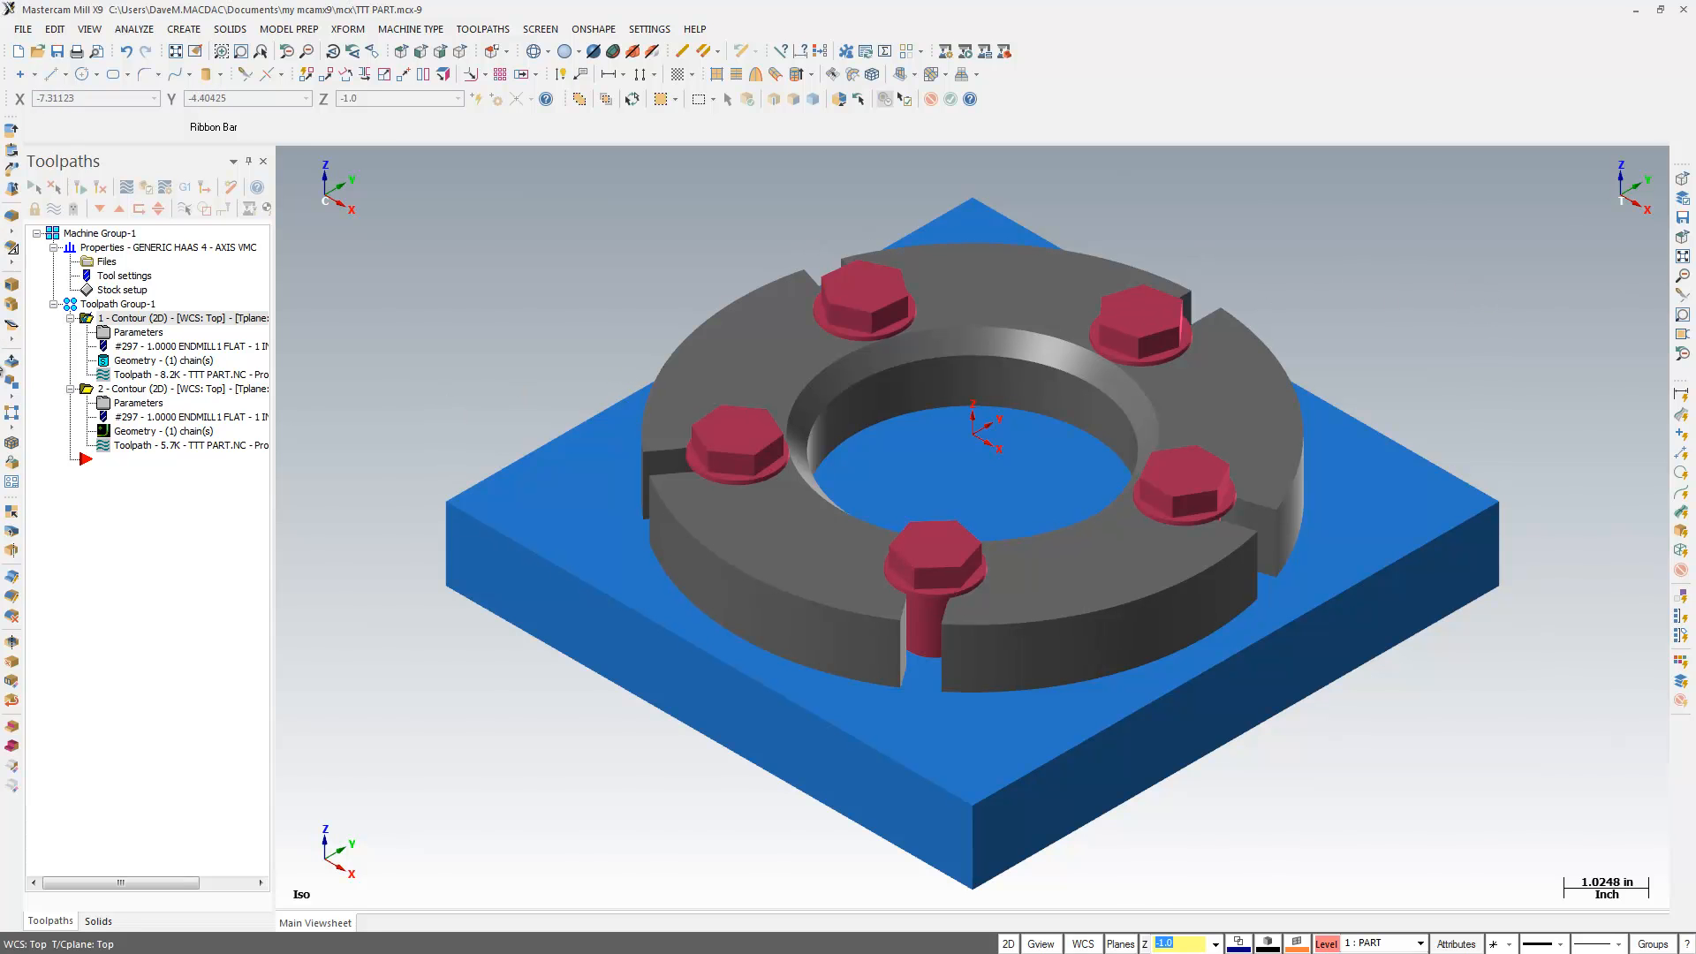
mouse_move(132, 374)
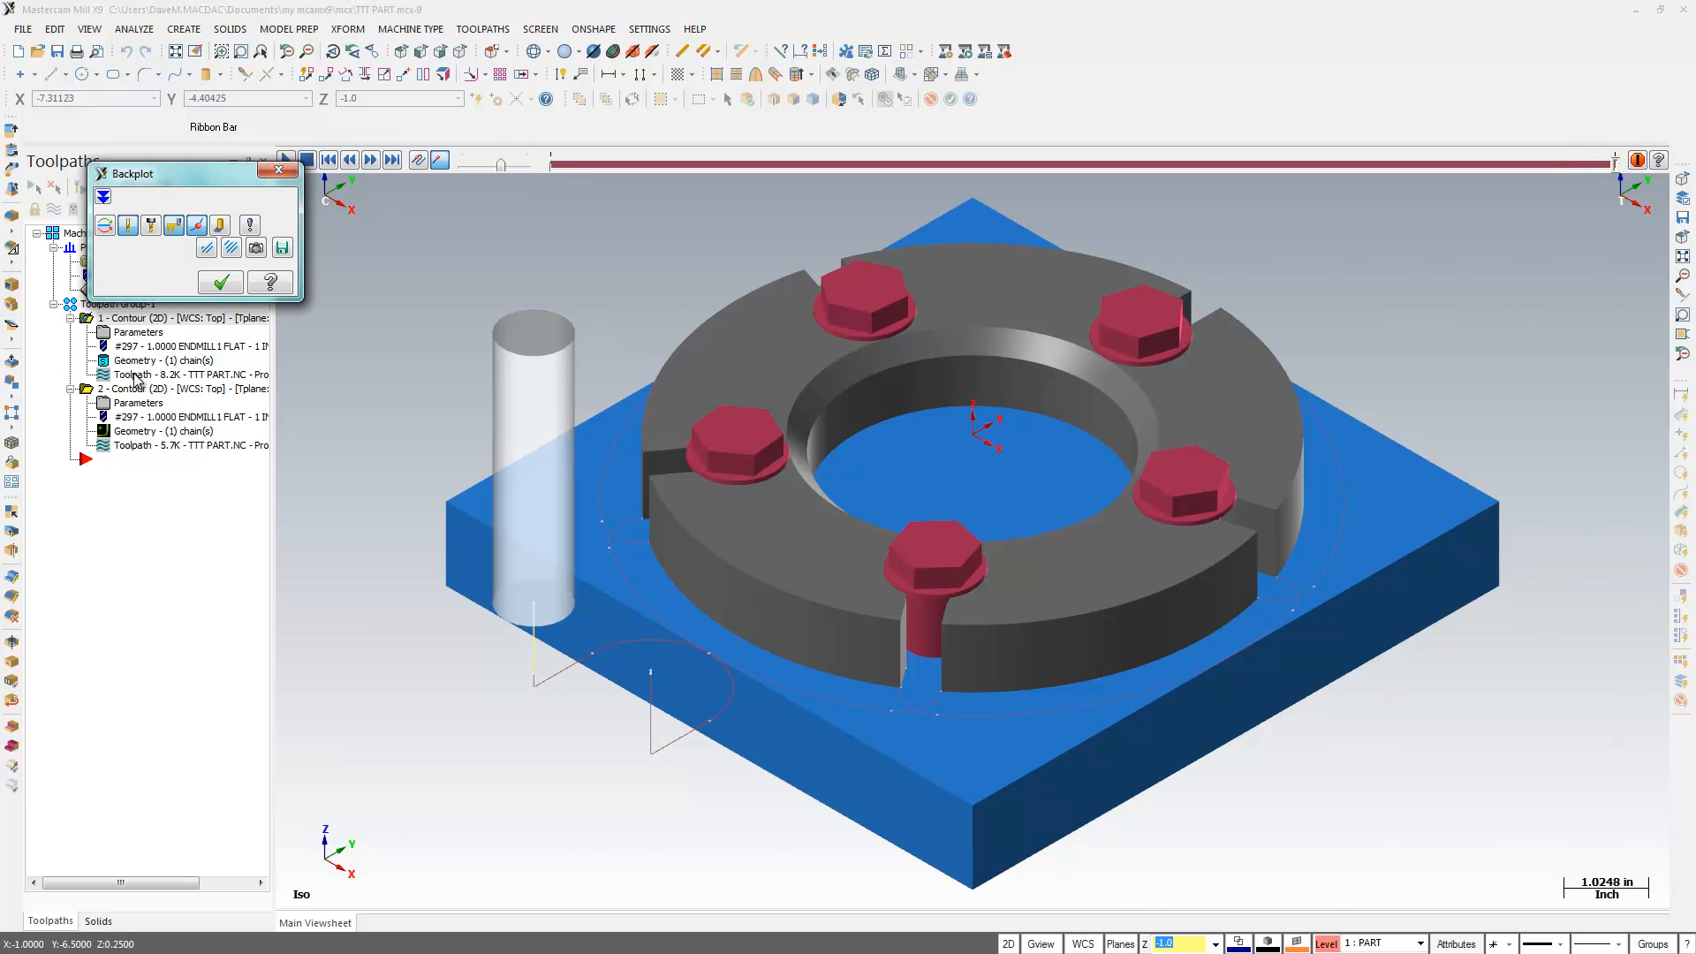
Hide the BOLTS and fixture levels so only the PART level shows, viewed from the top.
left_click(219, 281)
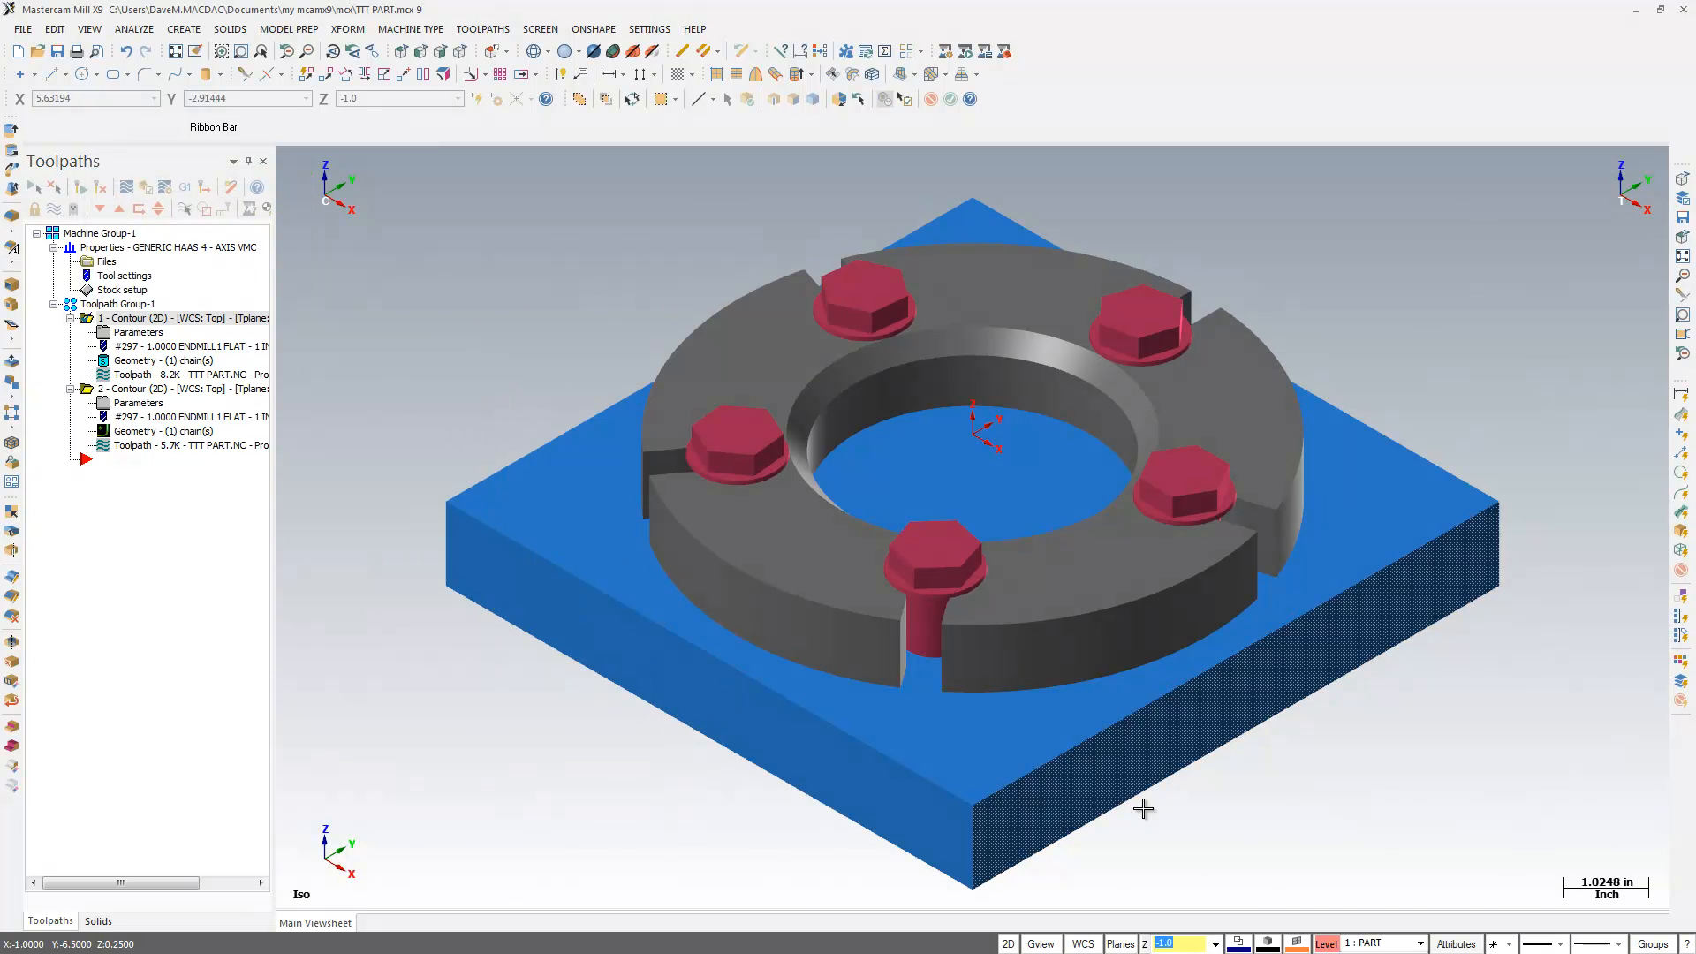
left_click(1323, 943)
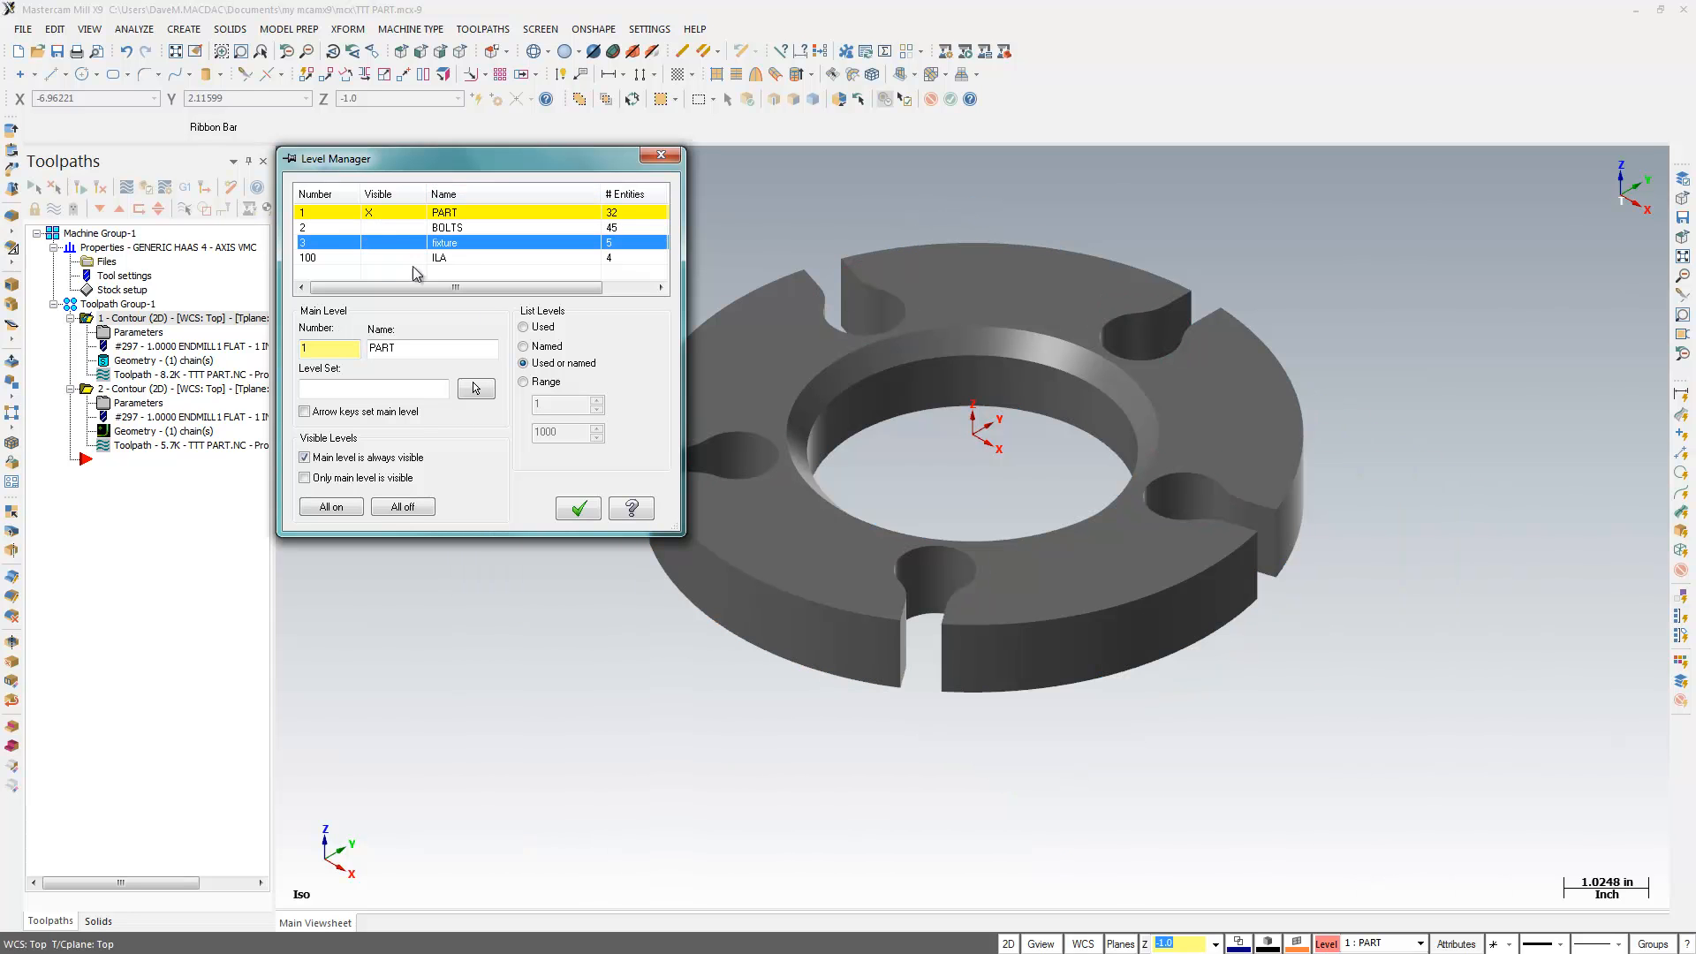
left_click(578, 509)
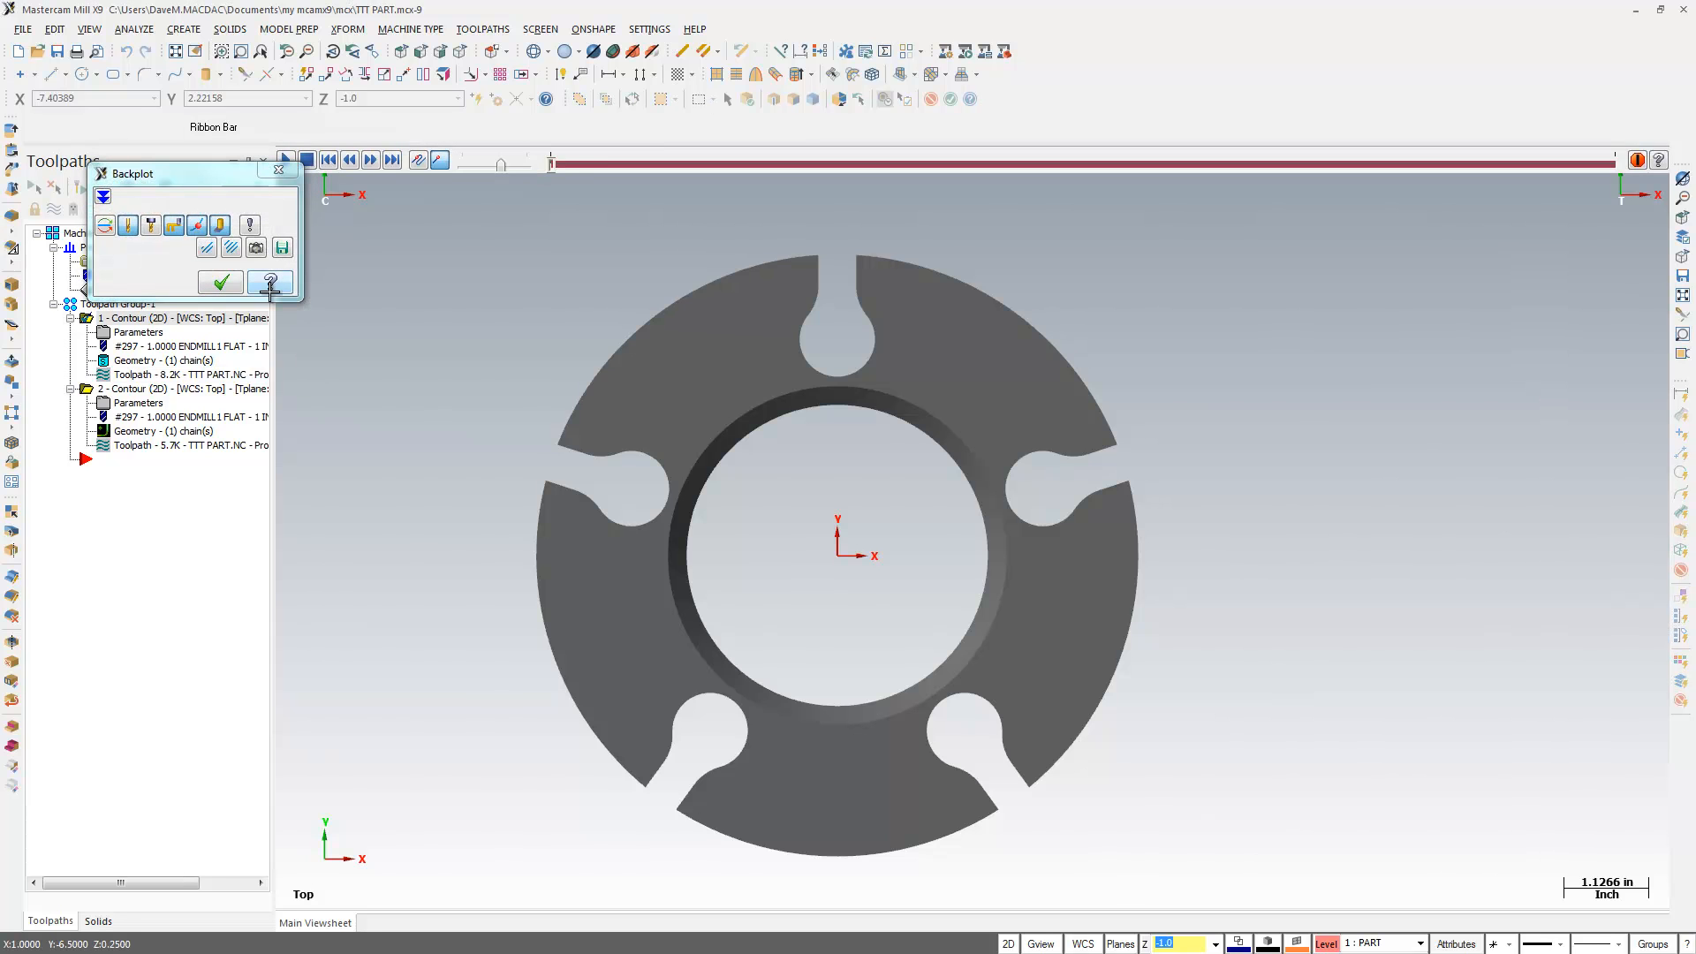
left_click(390, 159)
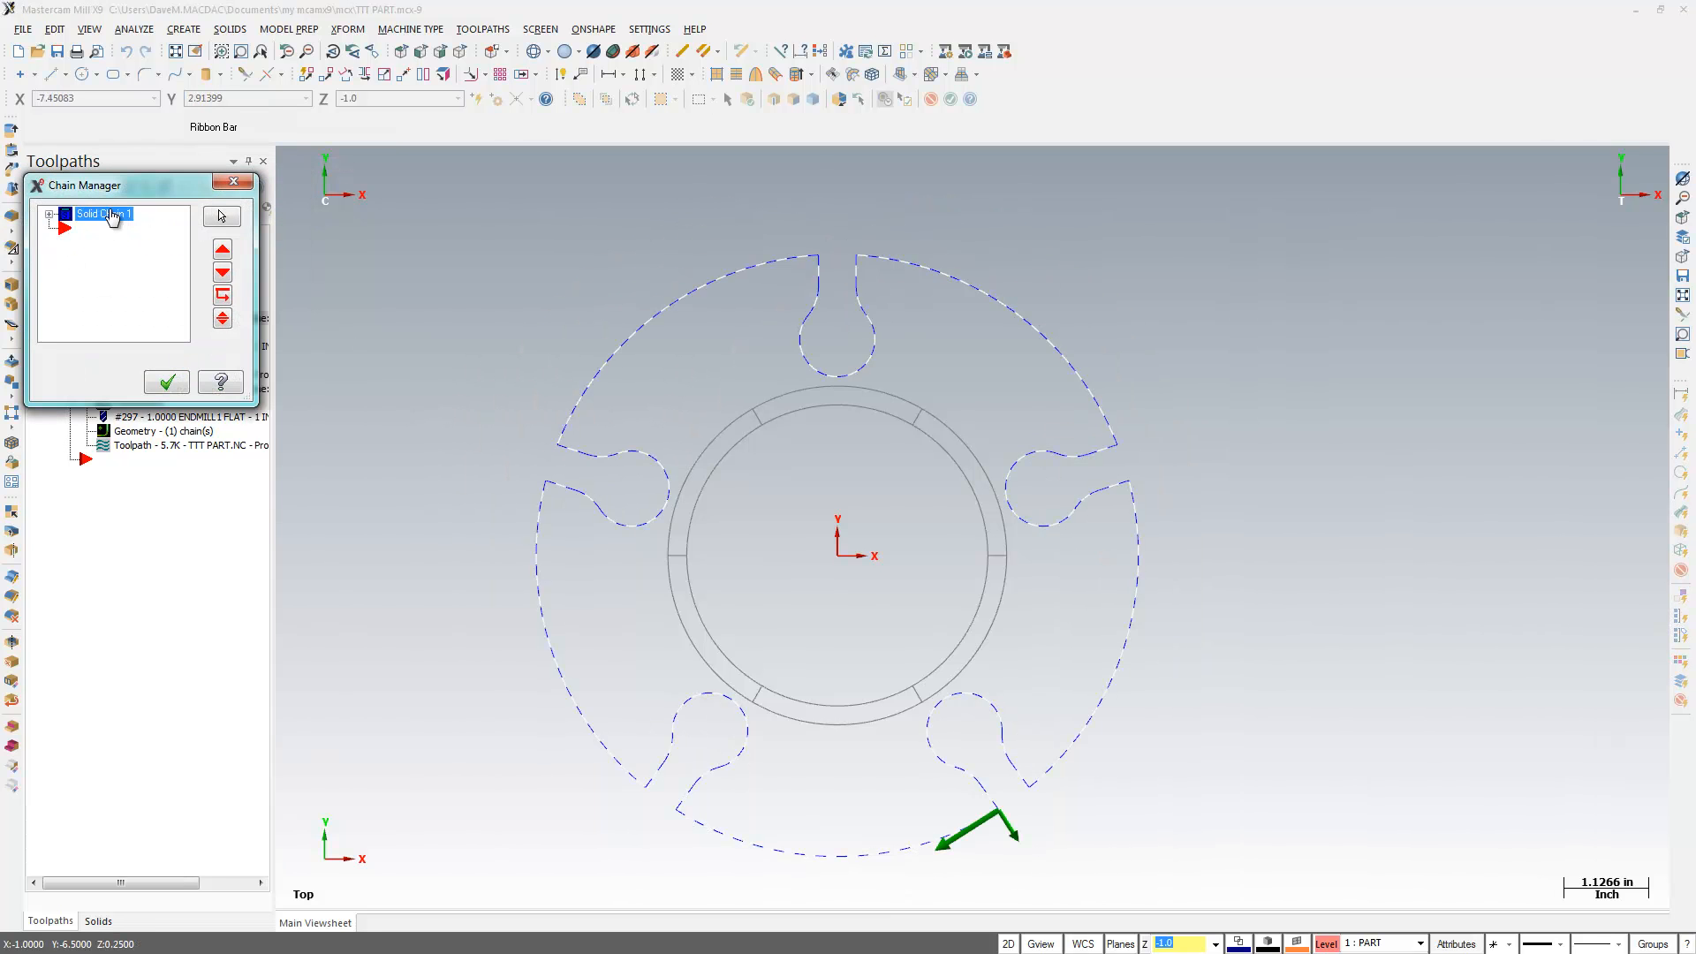
mouse_move(222, 249)
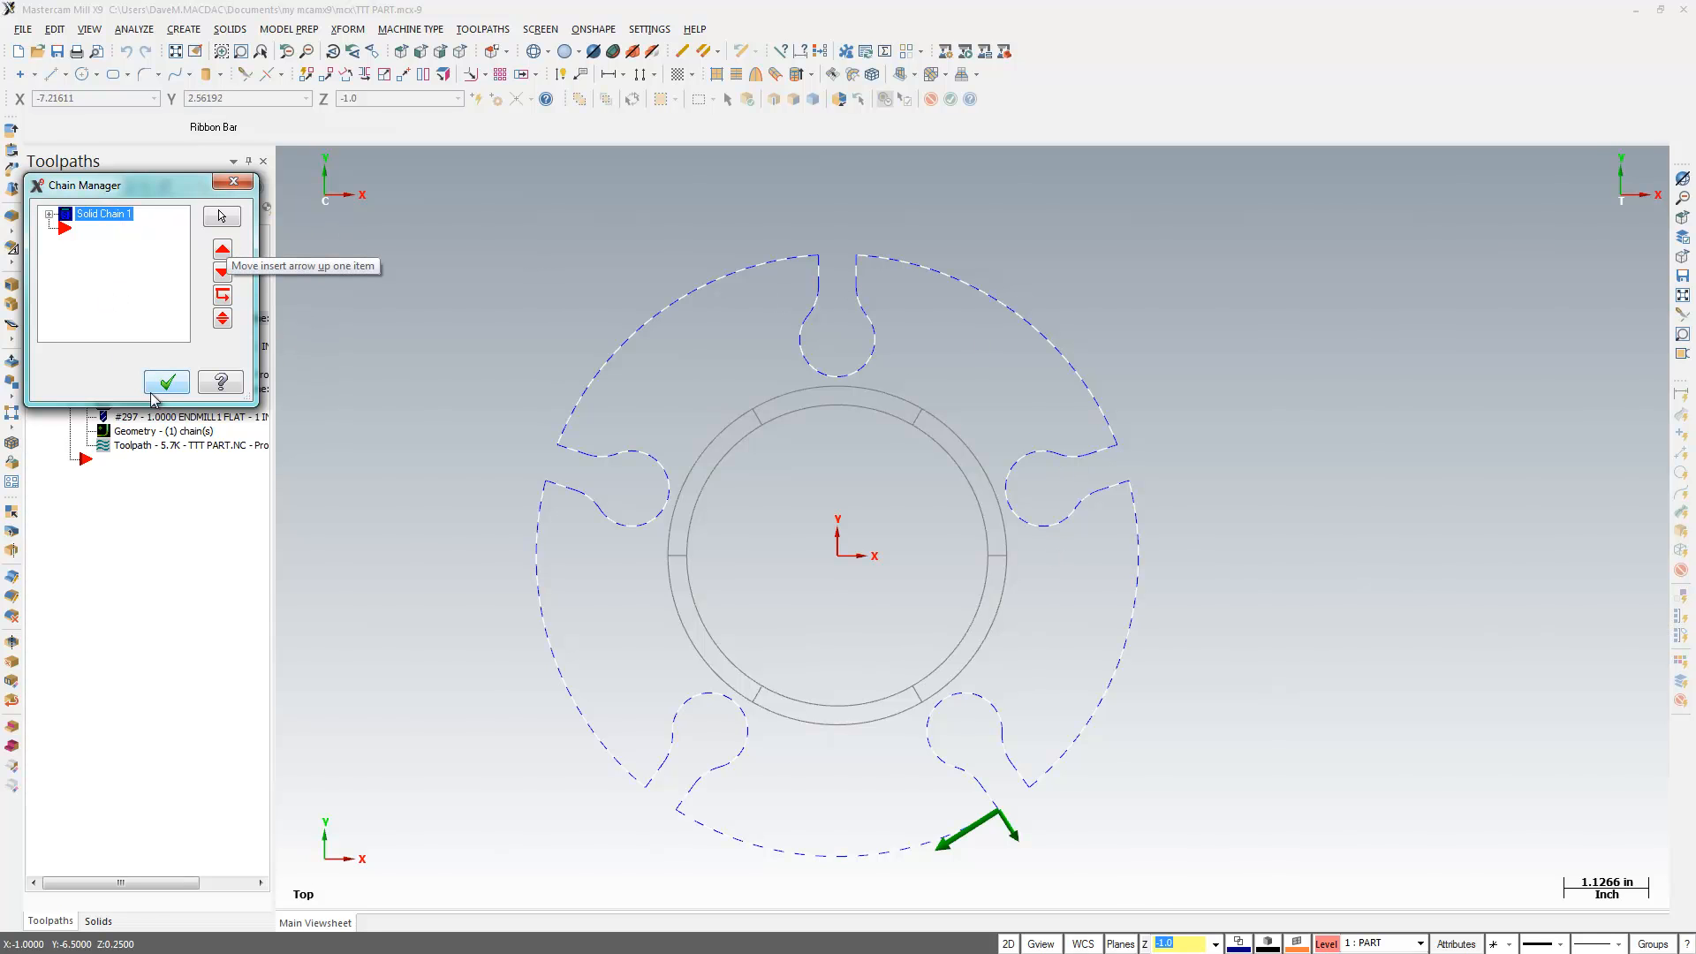
Accept the ring outline chain and enable Infinite look ahead in contour 1's Cut Parameters.
left_click(166, 382)
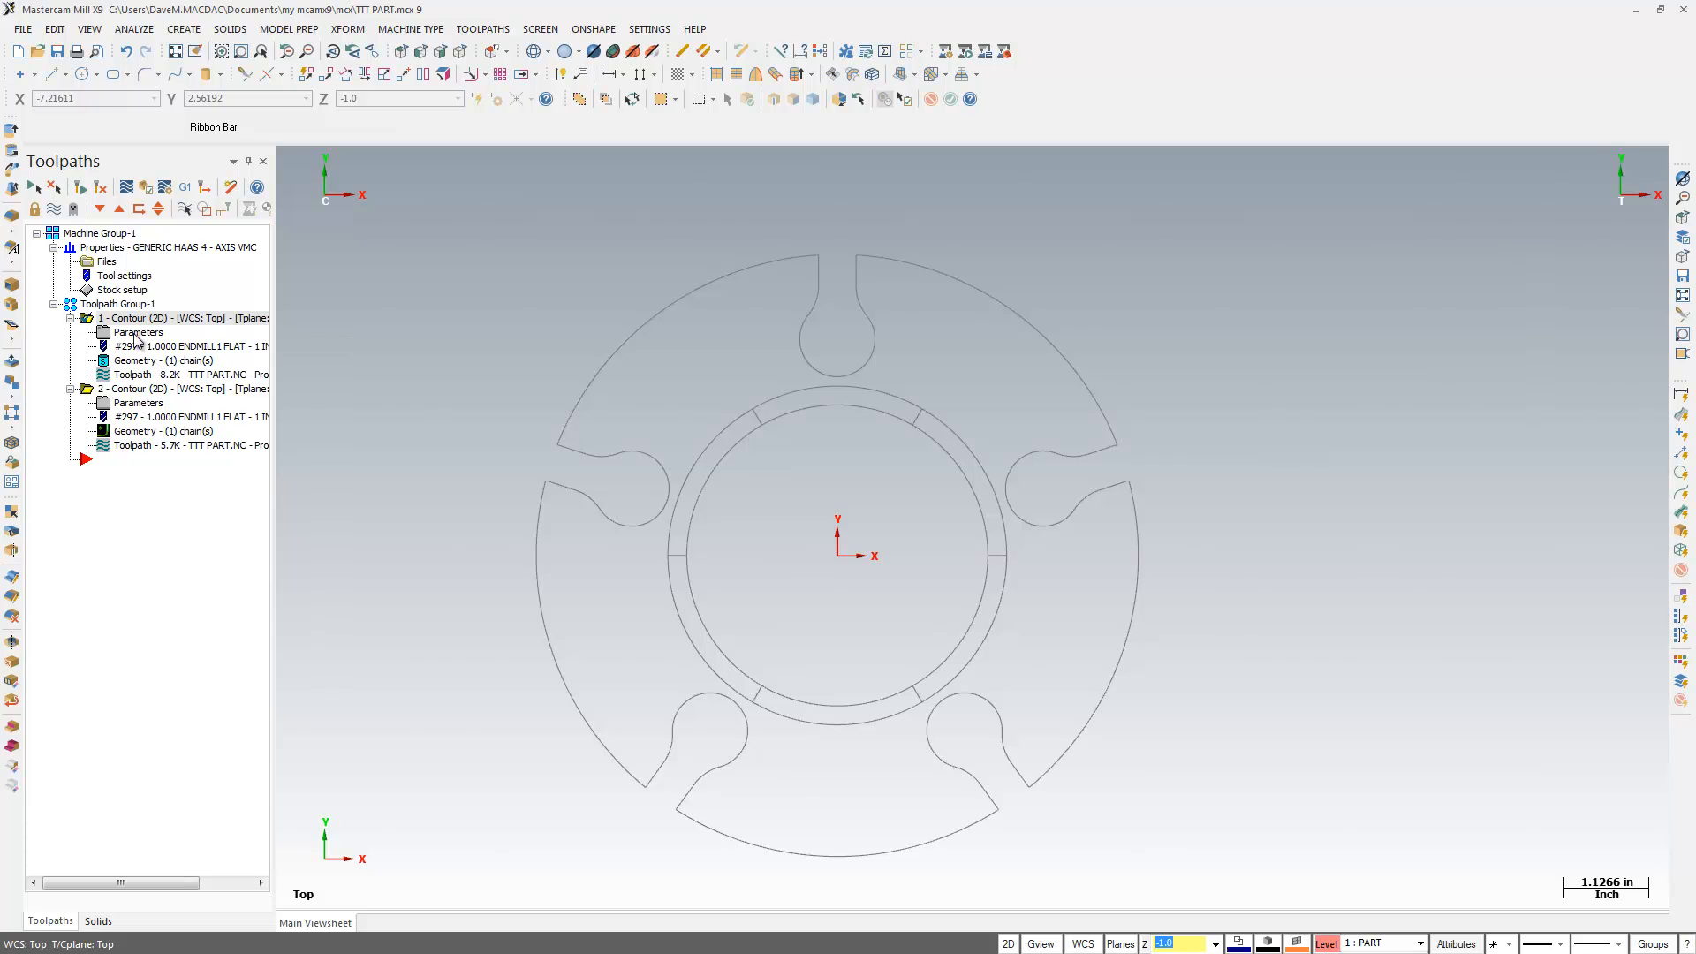
double_click(138, 332)
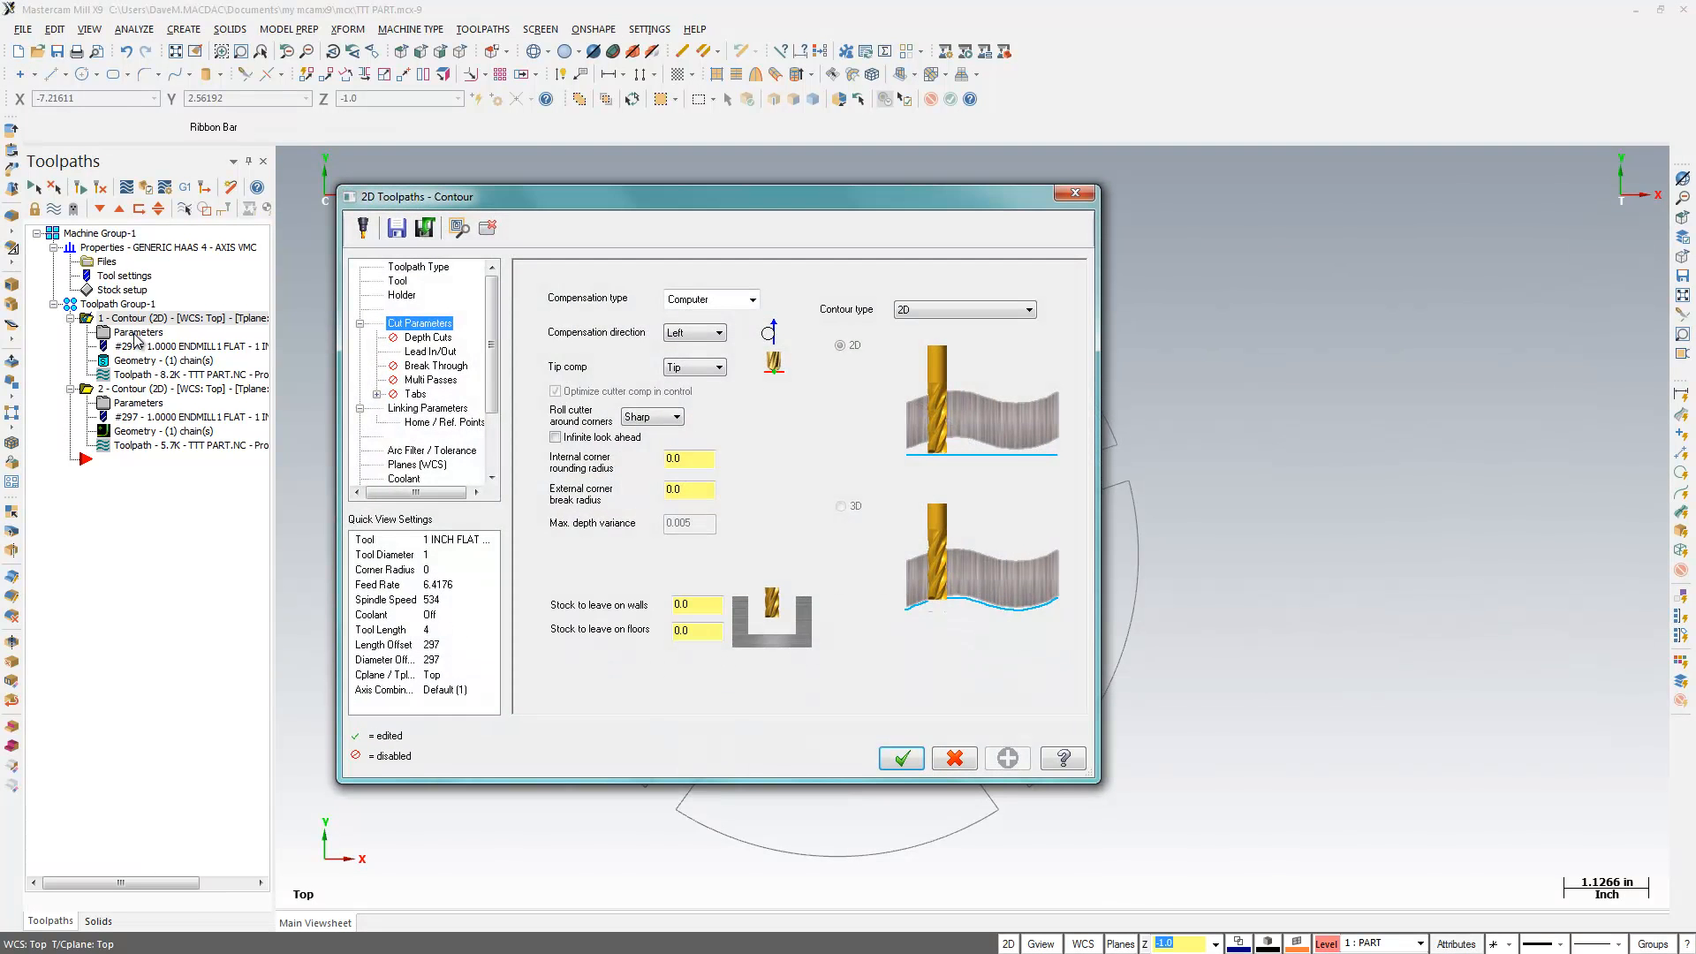
left_click(554, 436)
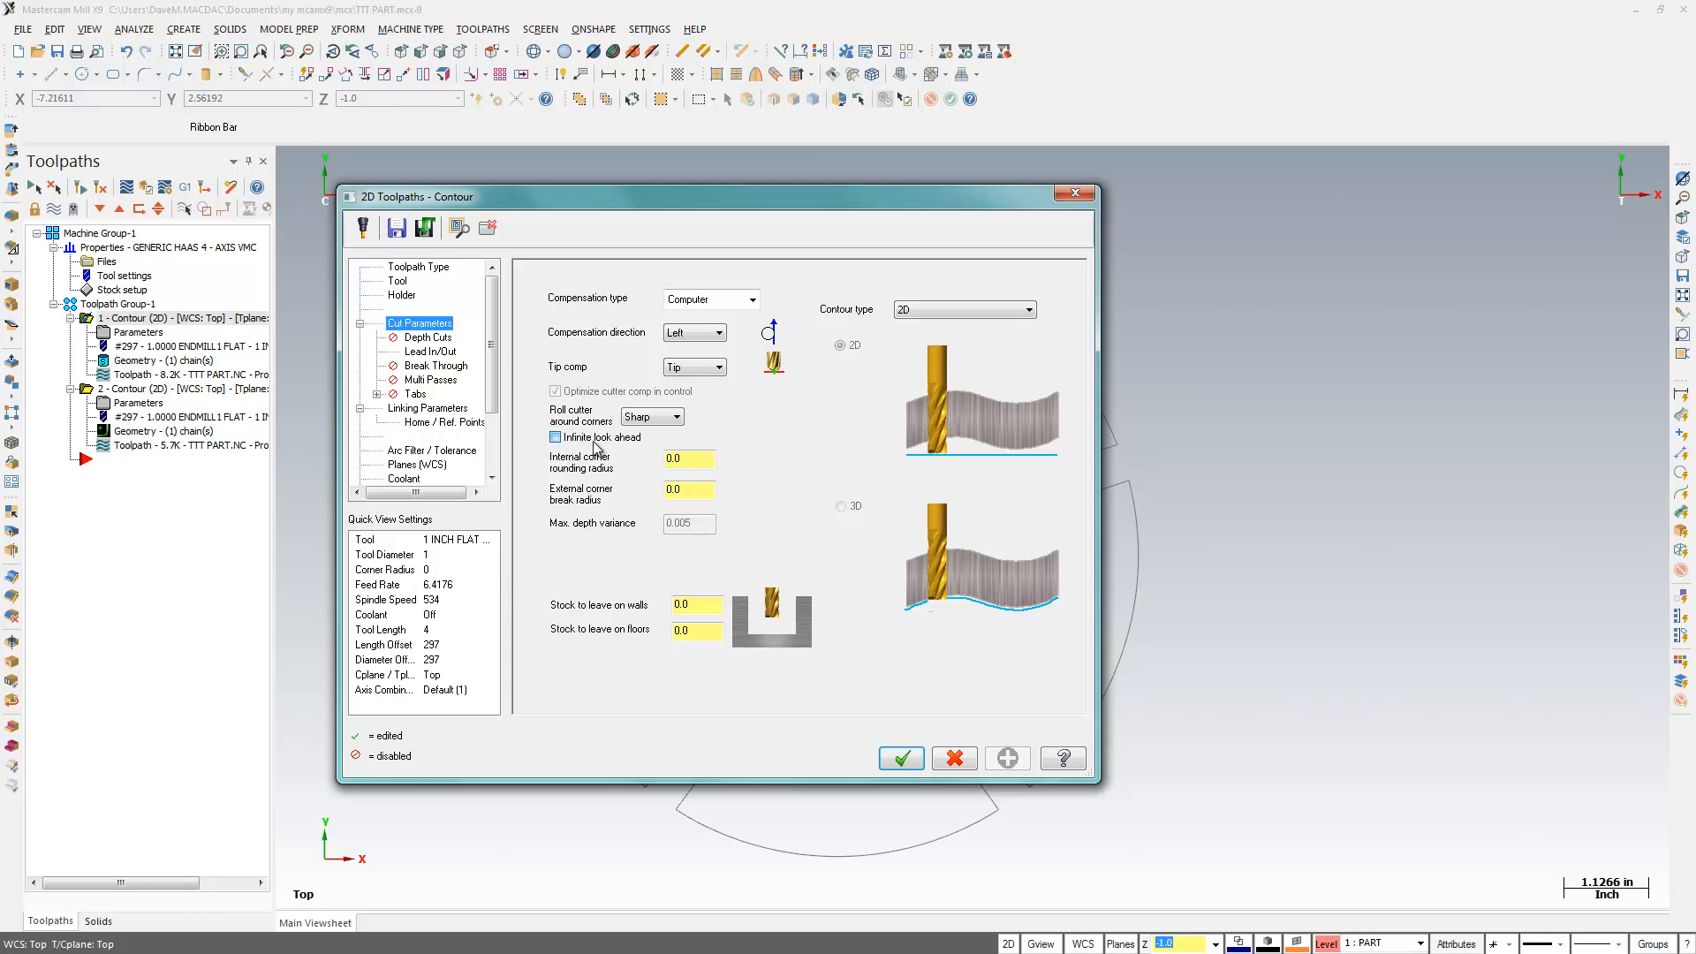
left_click(554, 436)
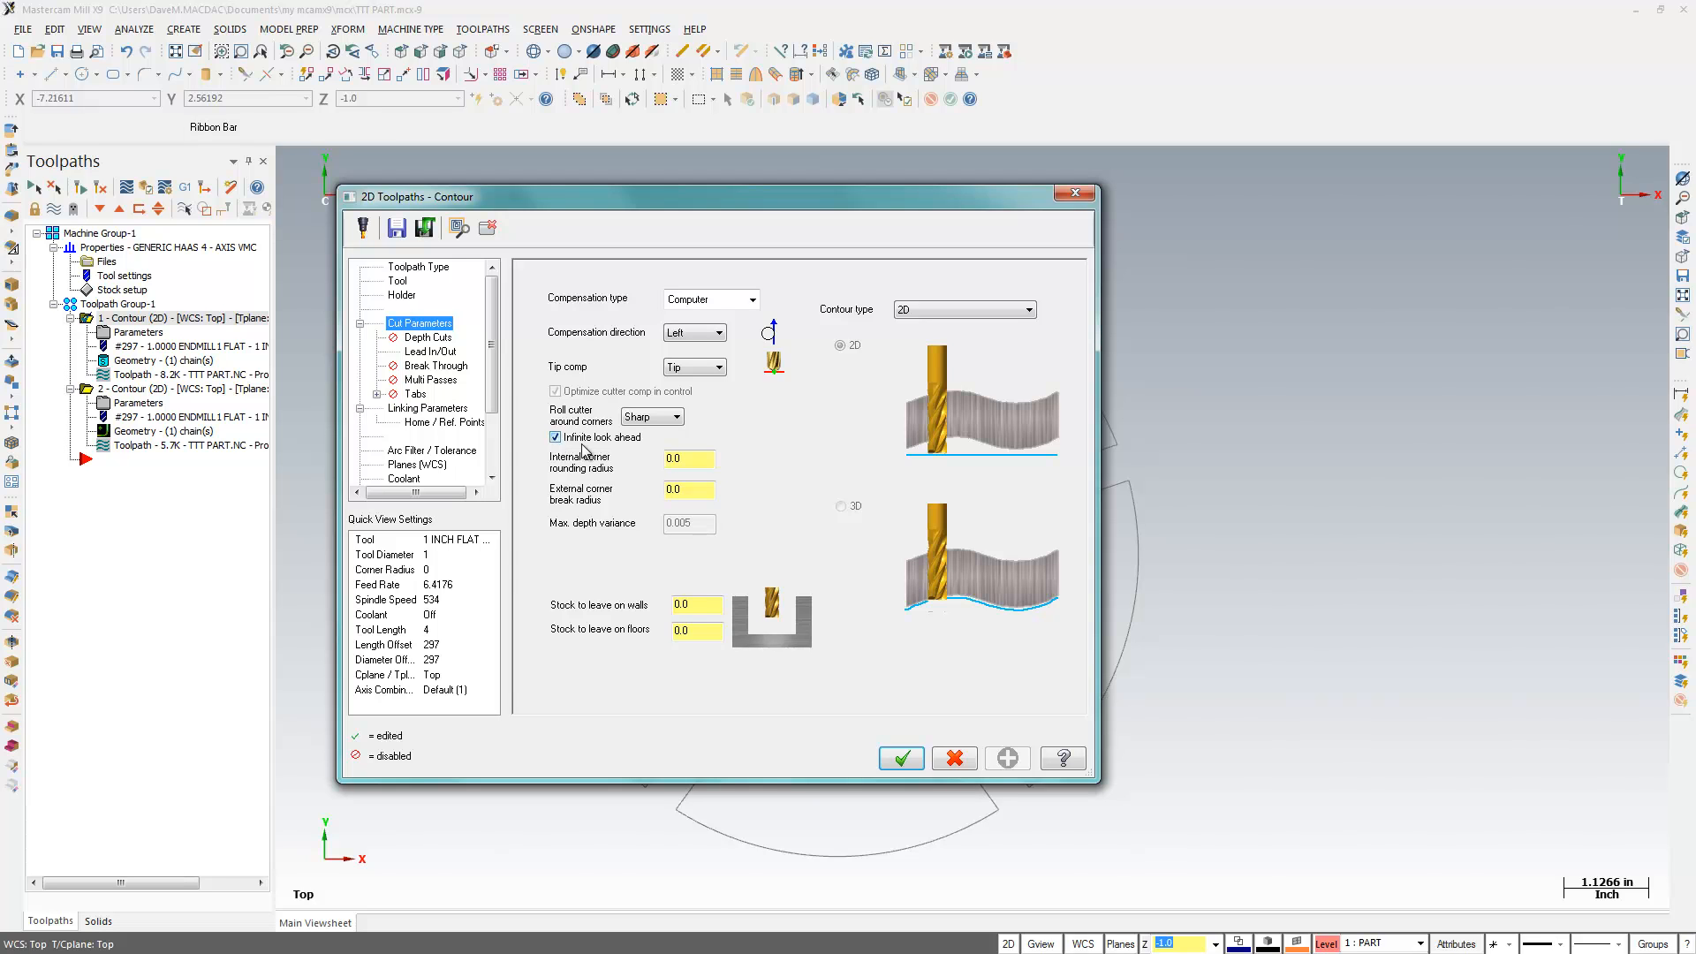
left_click(899, 758)
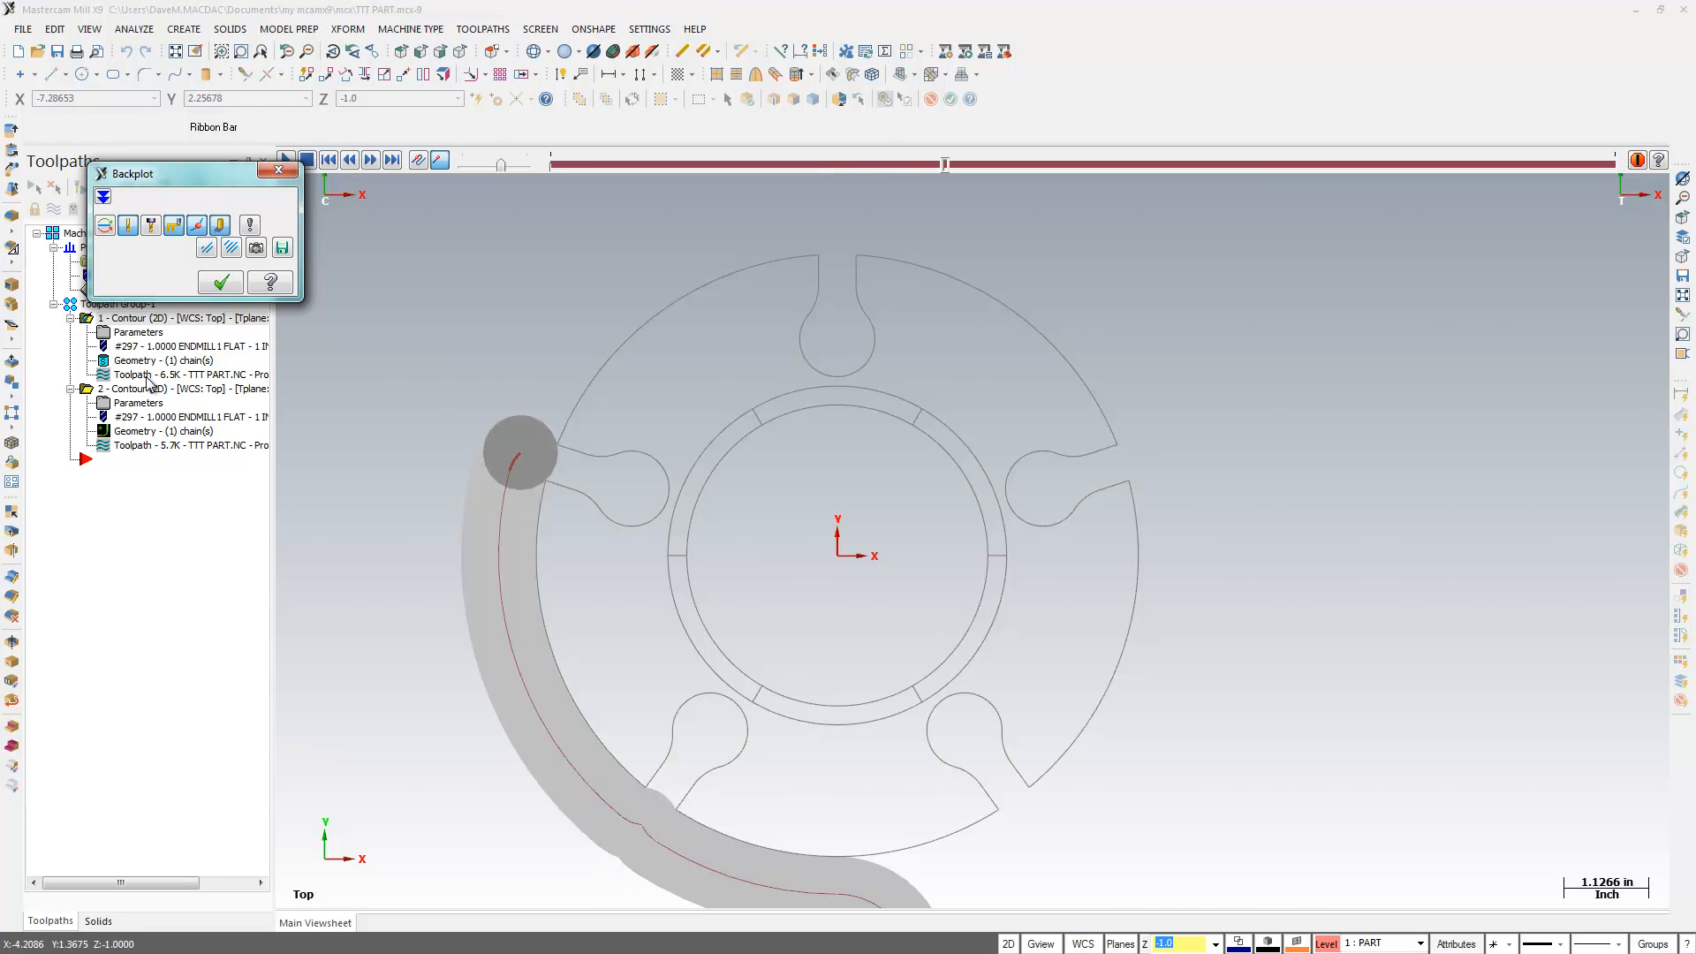
Play contour 1's backplot to a full lap around the ring, then end the simulation.
left_click(369, 159)
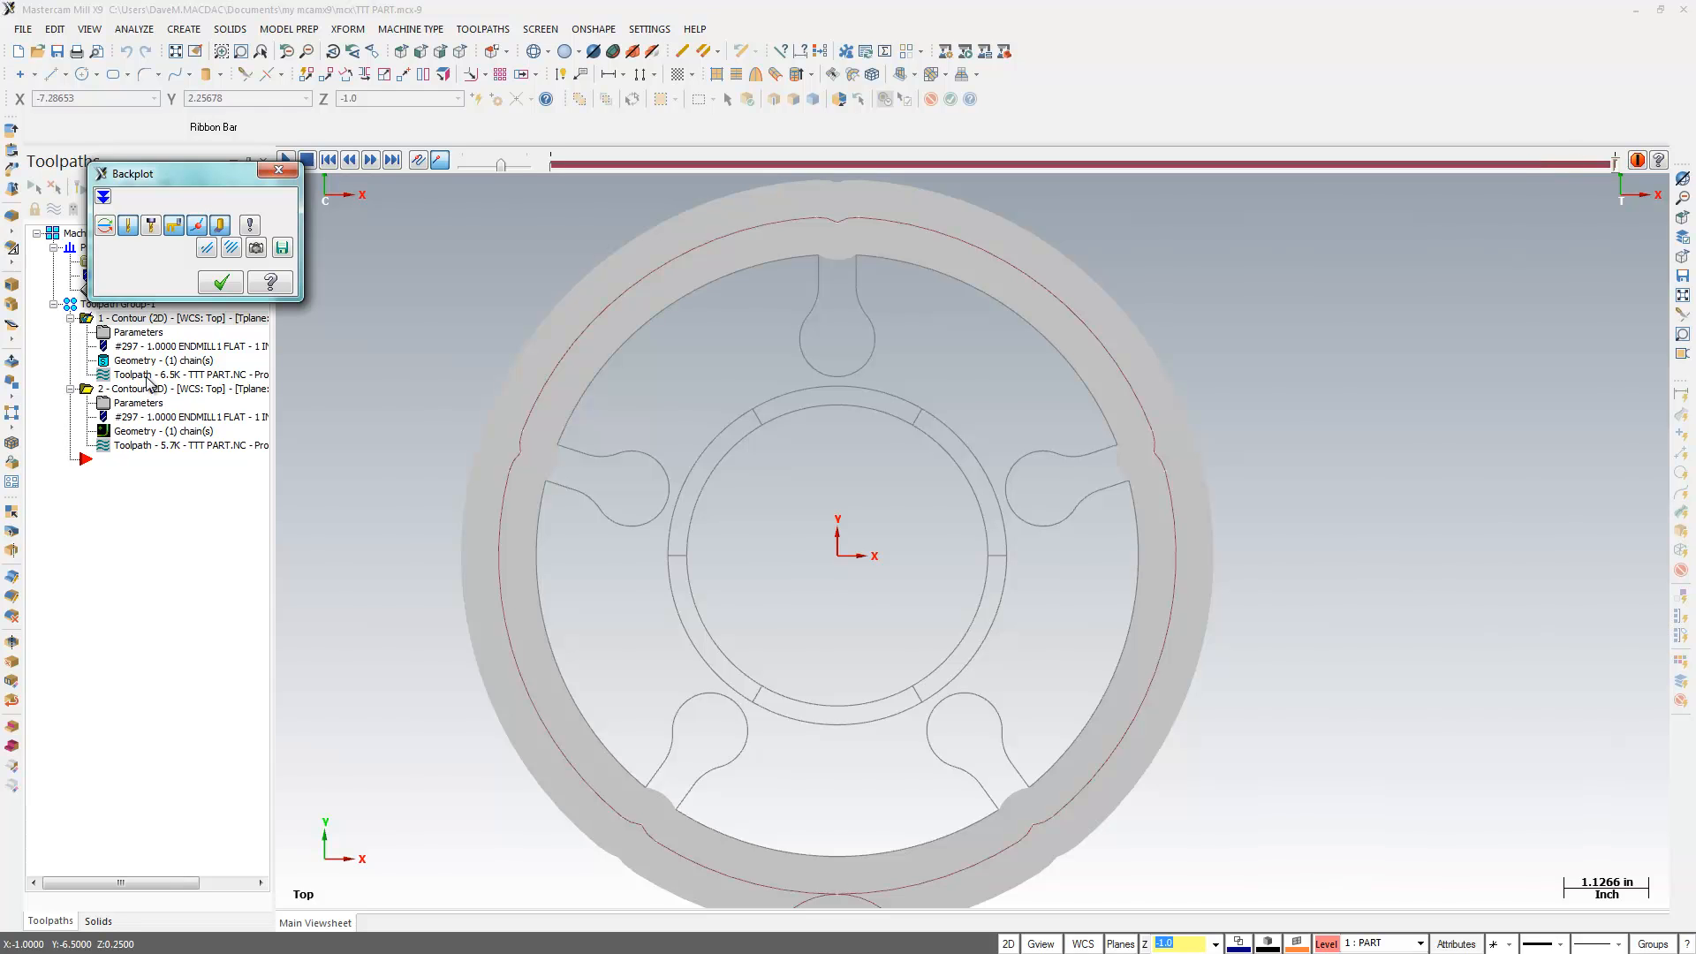
mouse_move(8, 317)
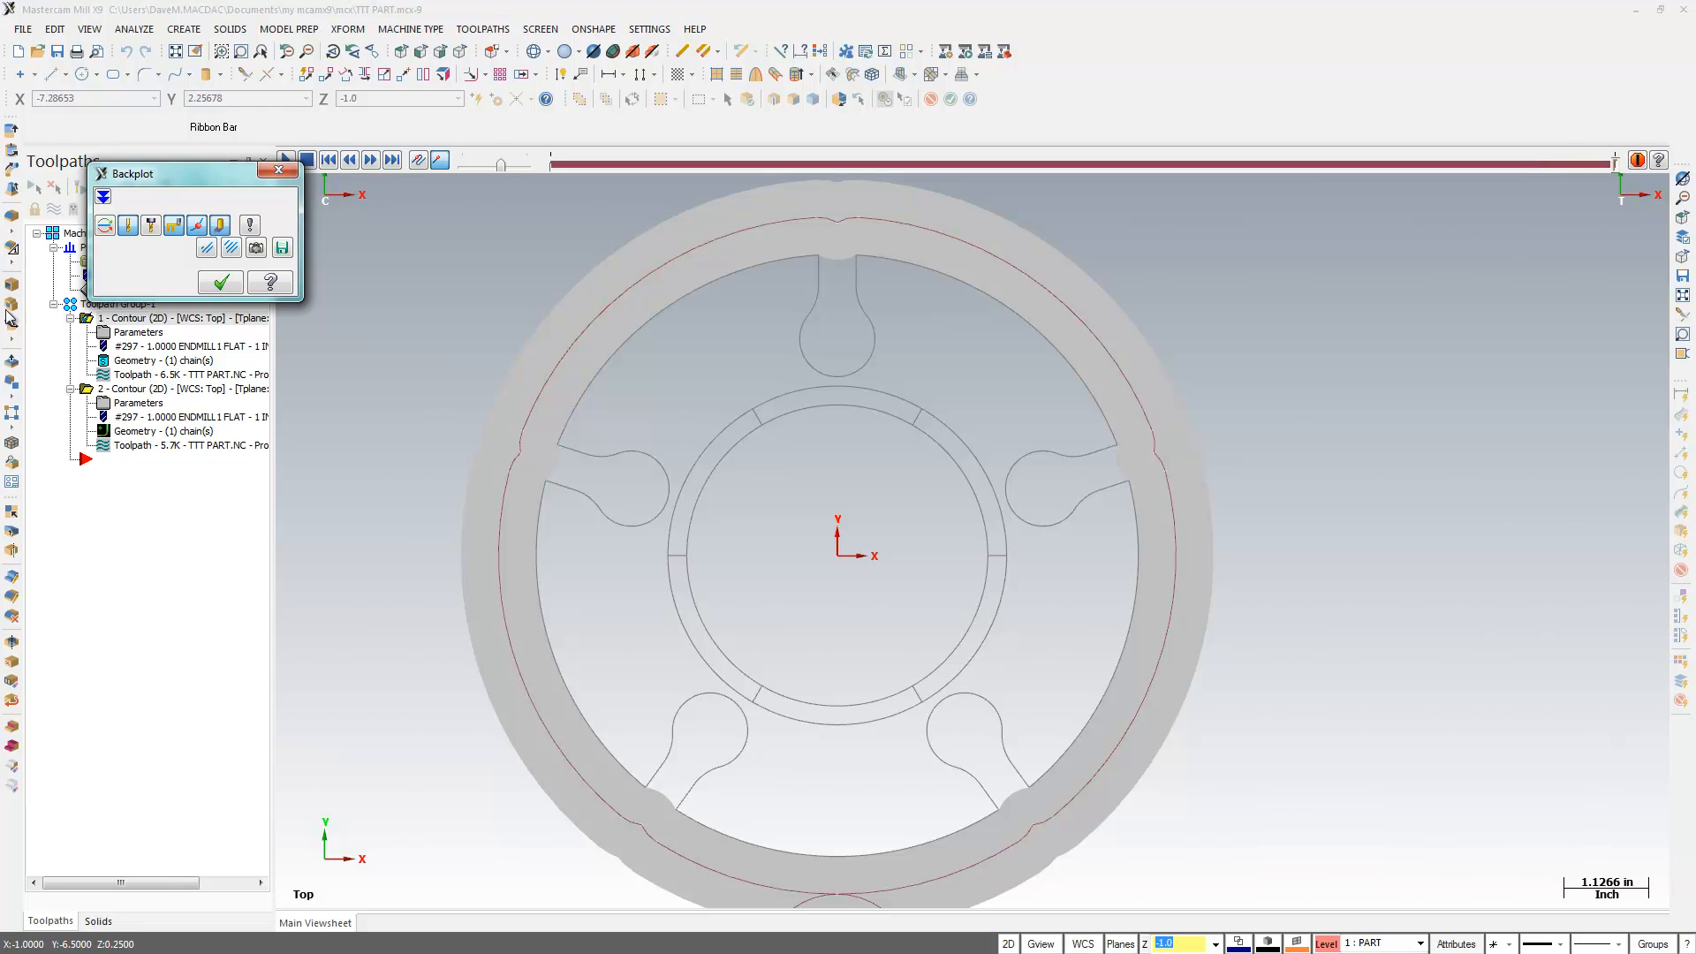
left_click(219, 283)
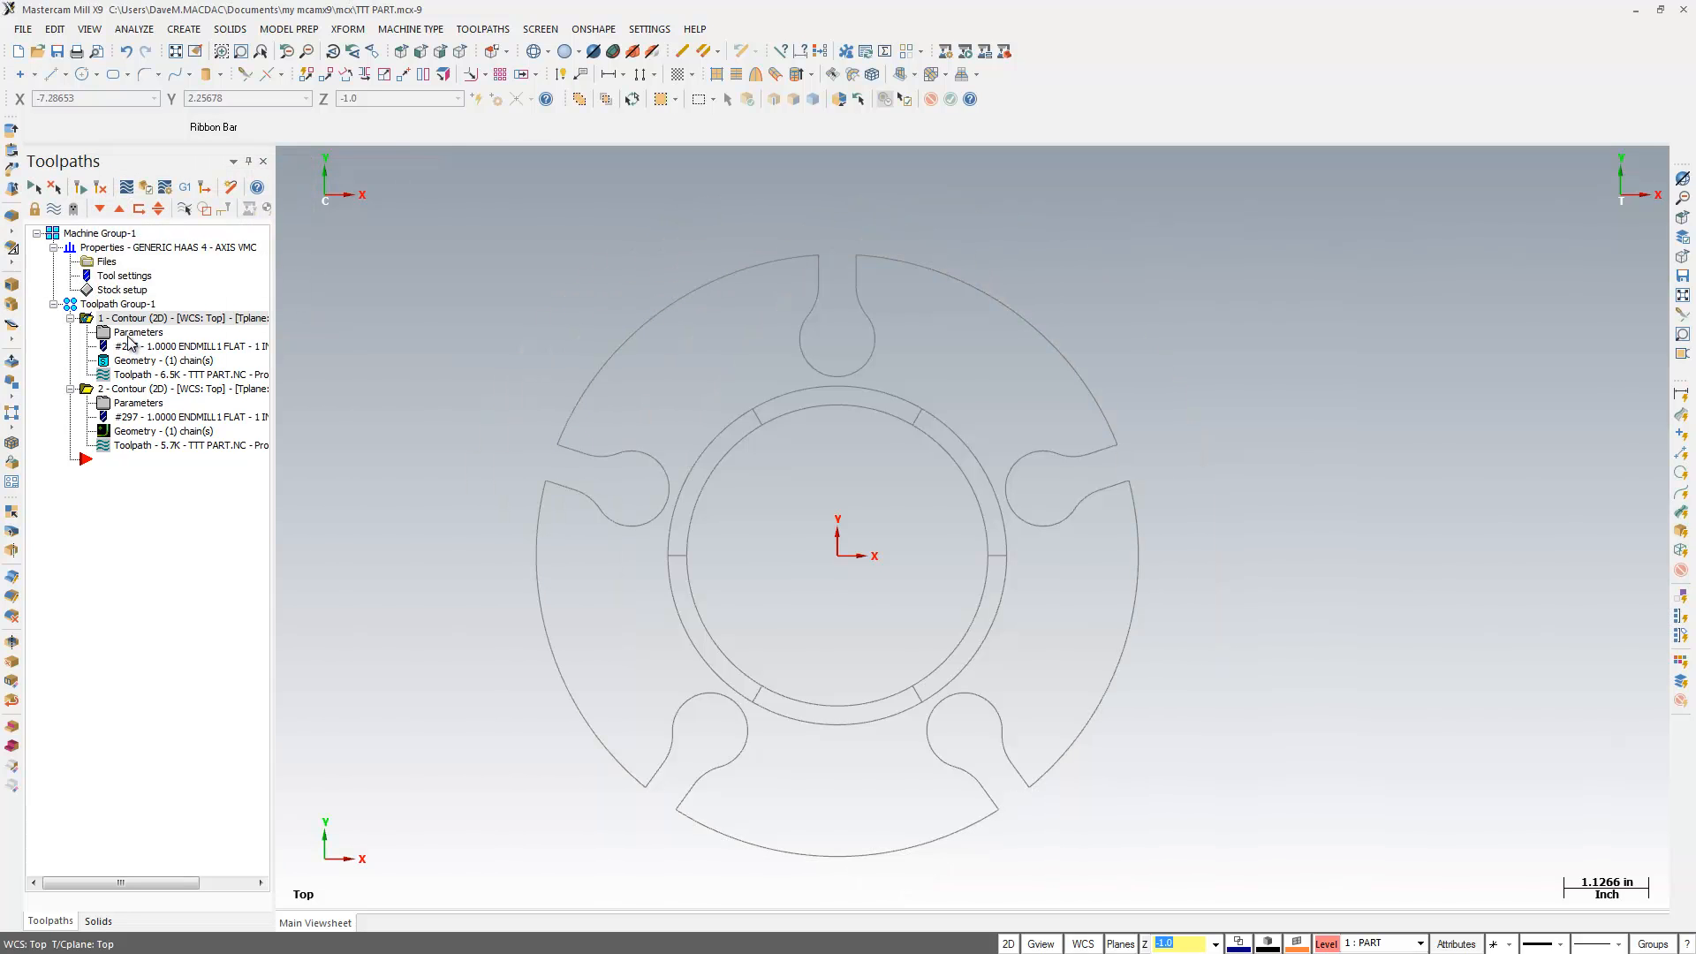
Uncheck Infinite look ahead in contour 1's parameters and regenerate the toolpath.
double_click(137, 332)
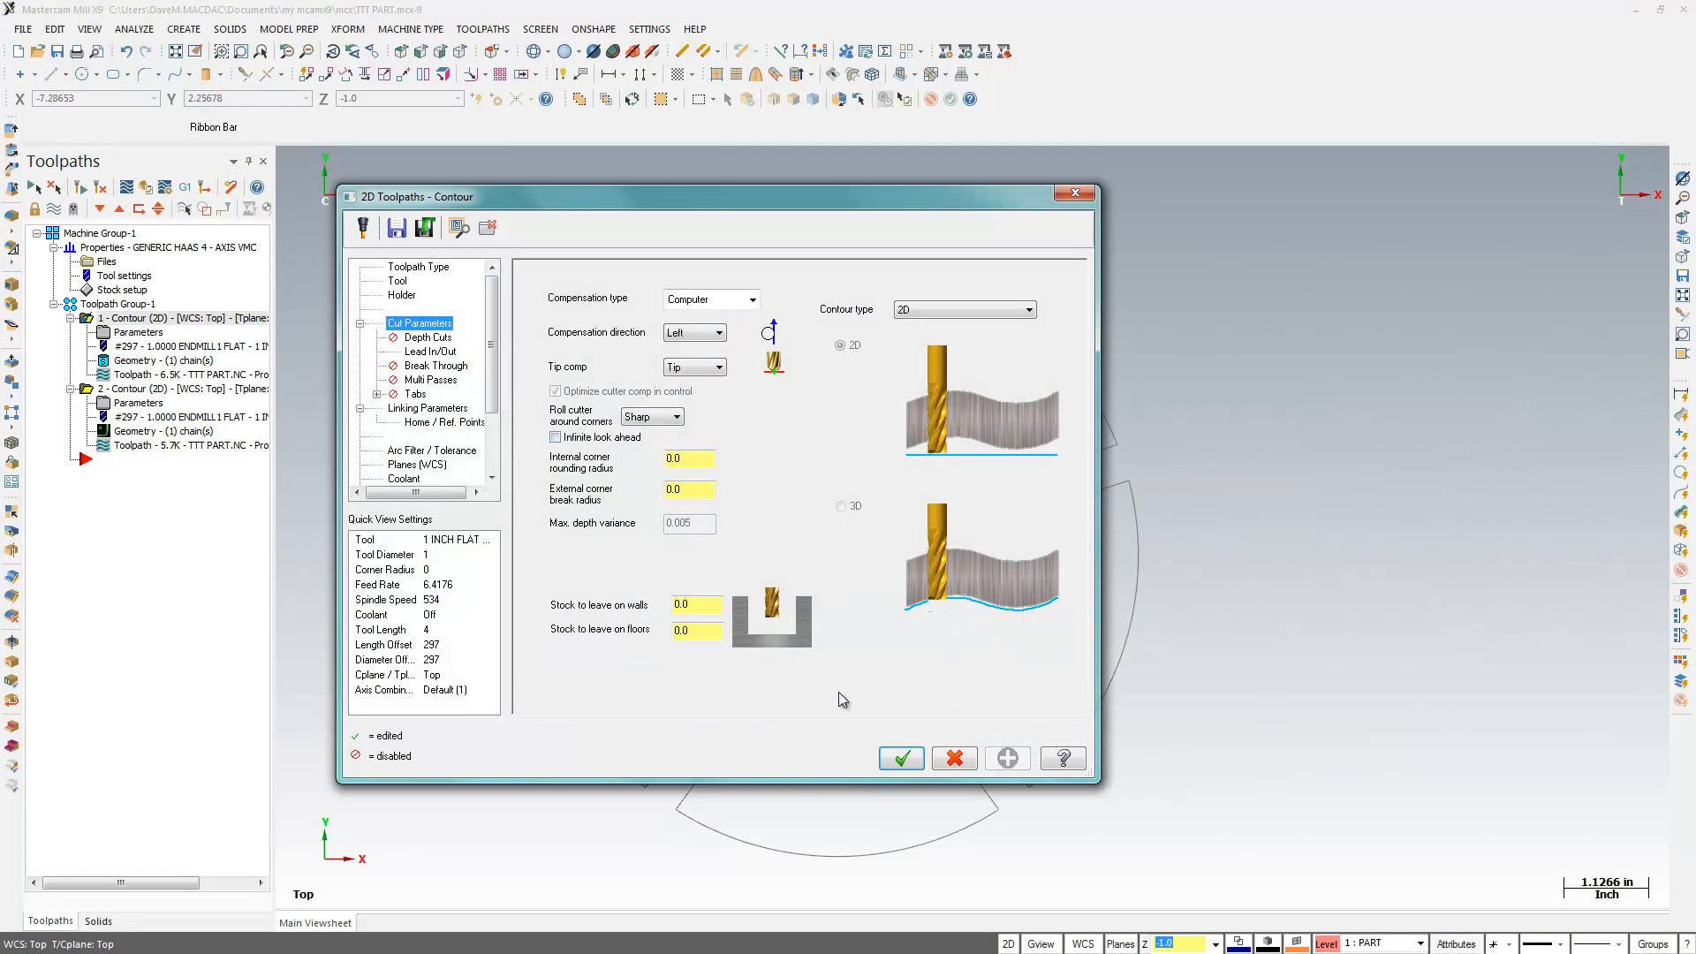
left_click(899, 758)
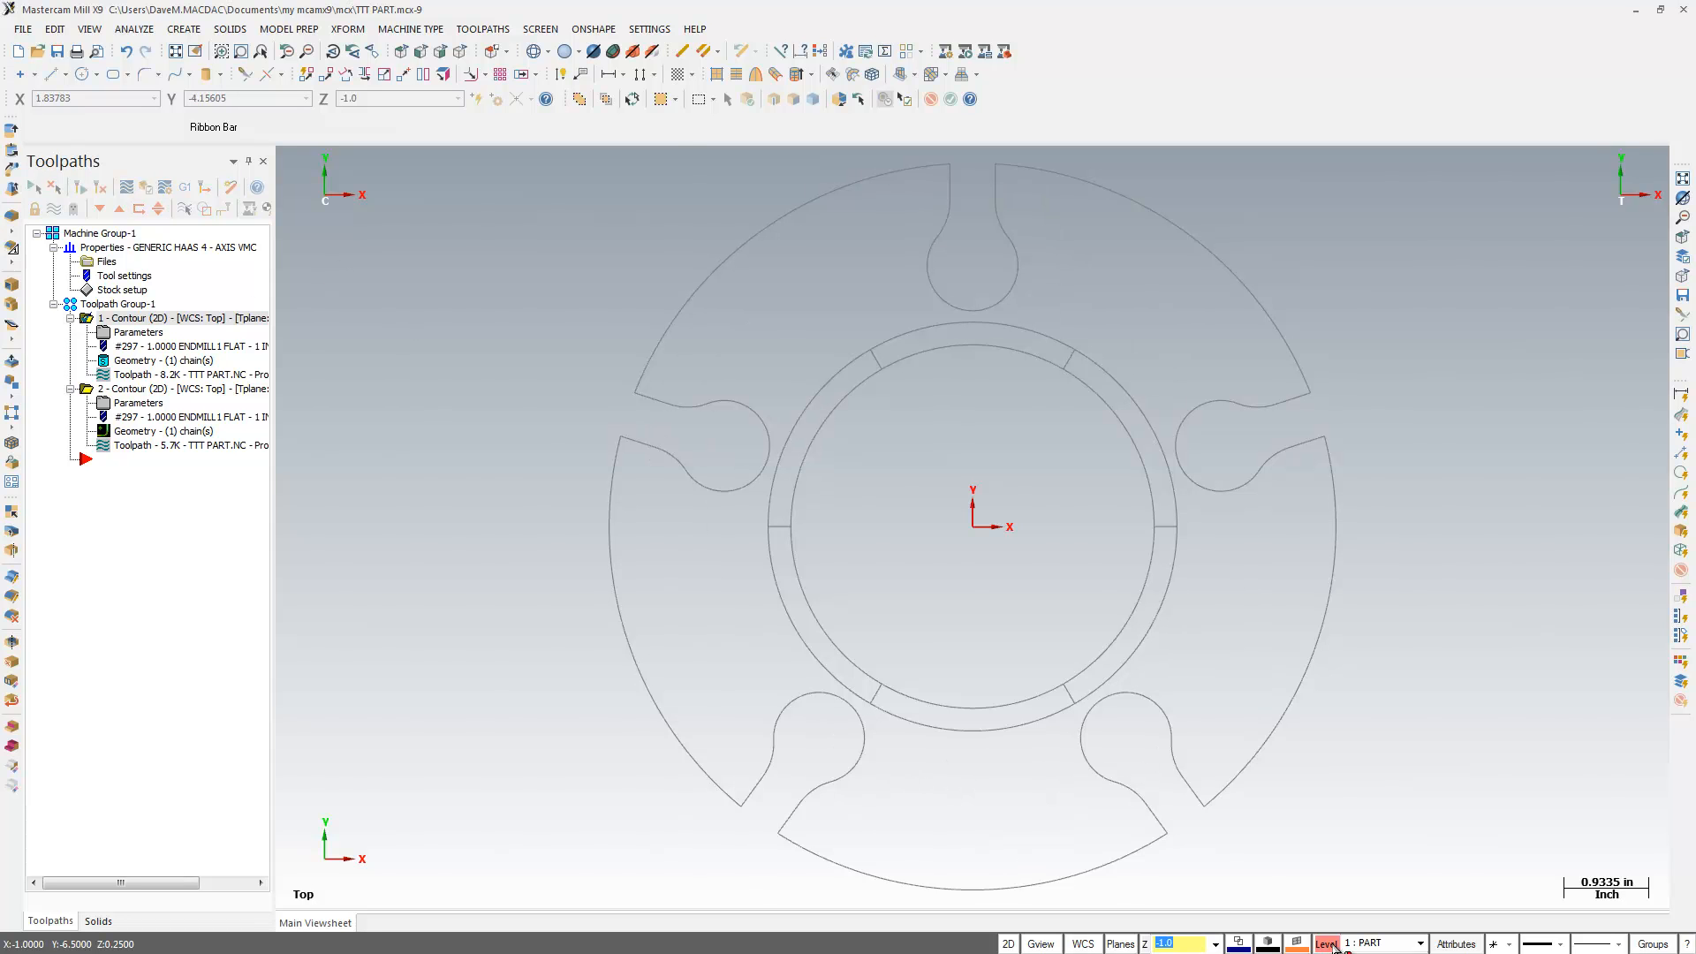
Set the main level to 100: ILA so the square with its extending line is displayed.
left_click(1327, 943)
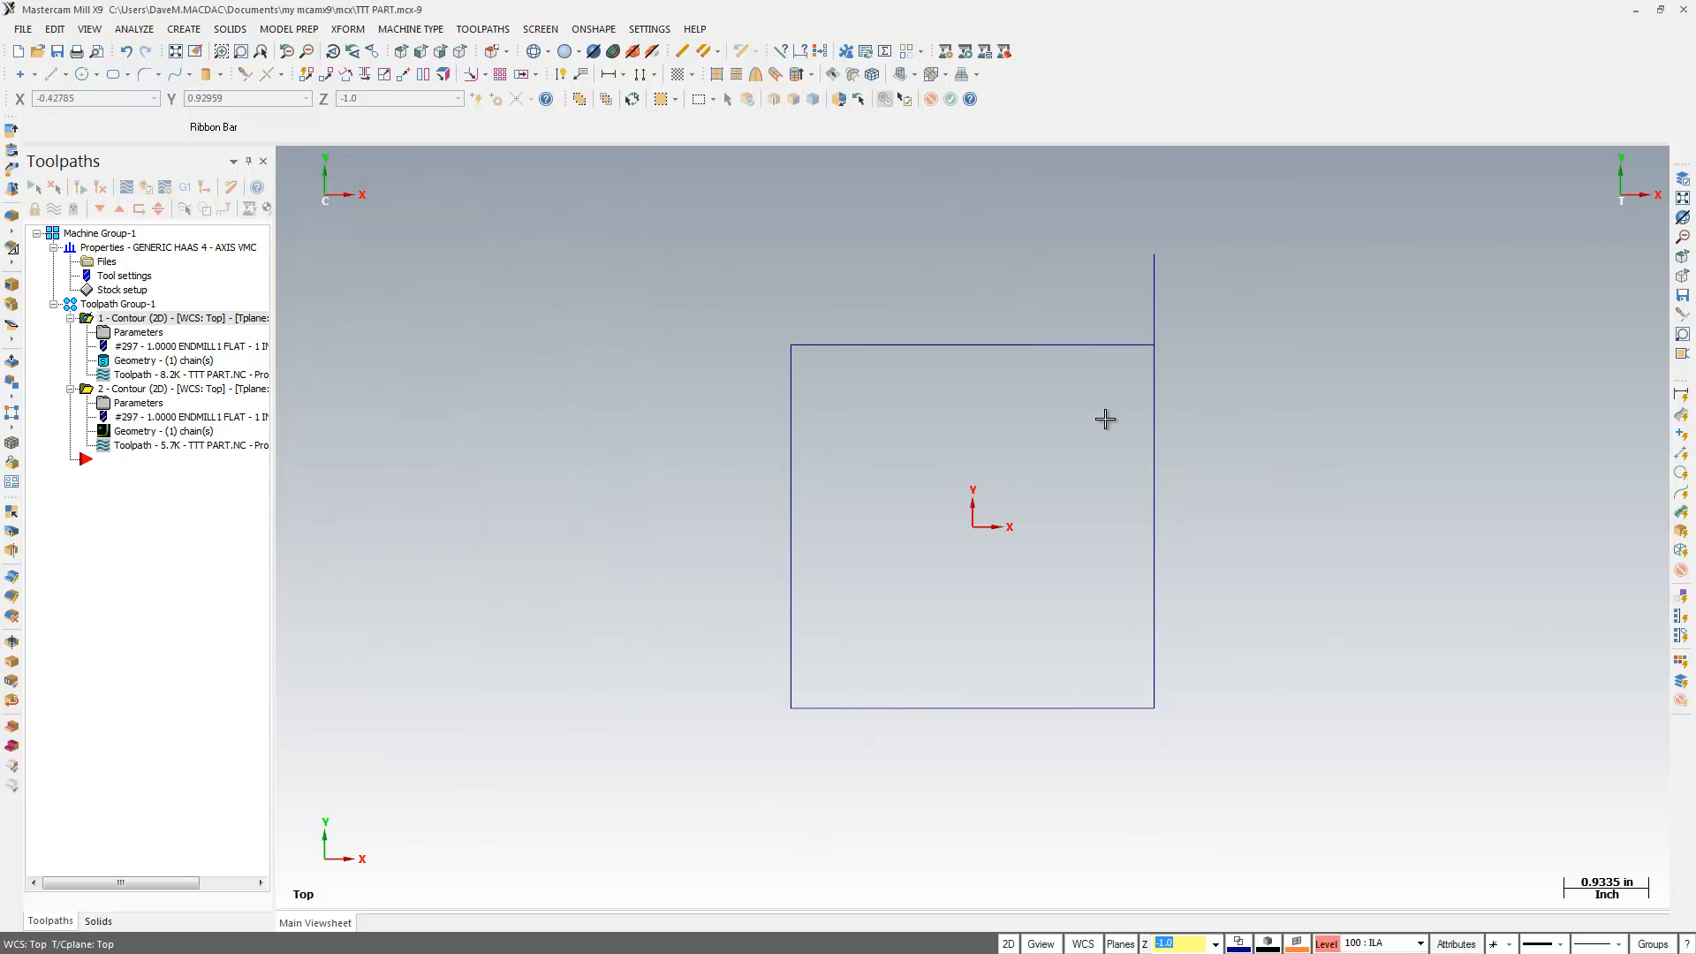
mouse_move(411, 138)
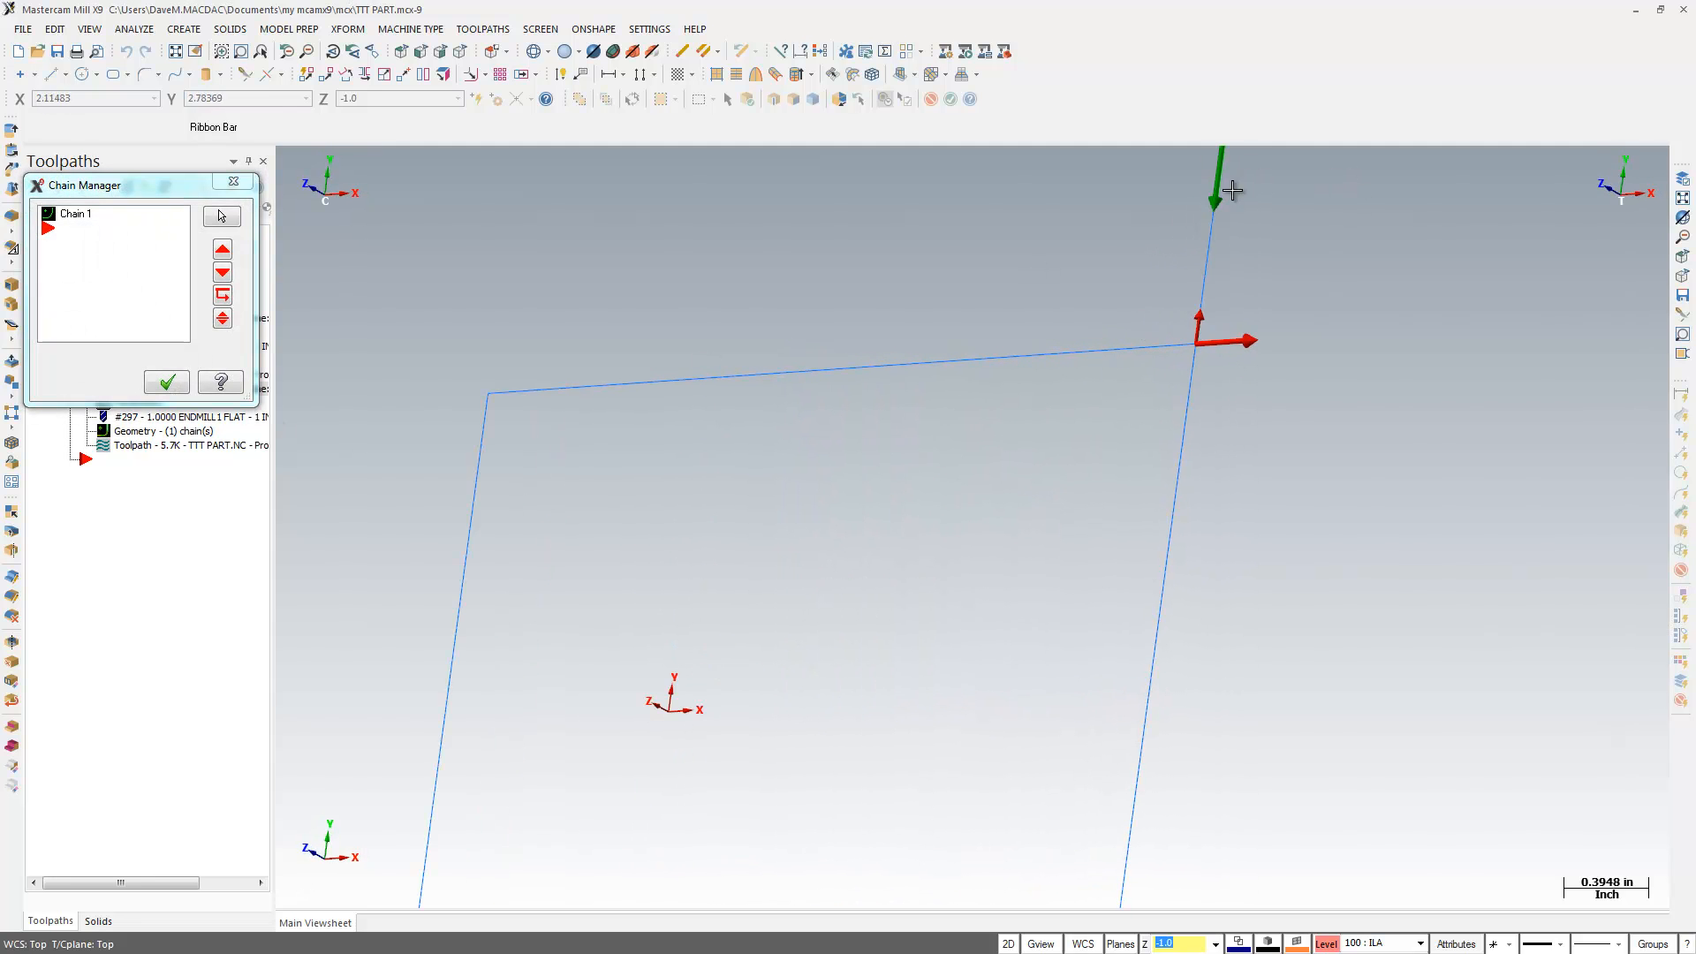
mouse_move(880, 373)
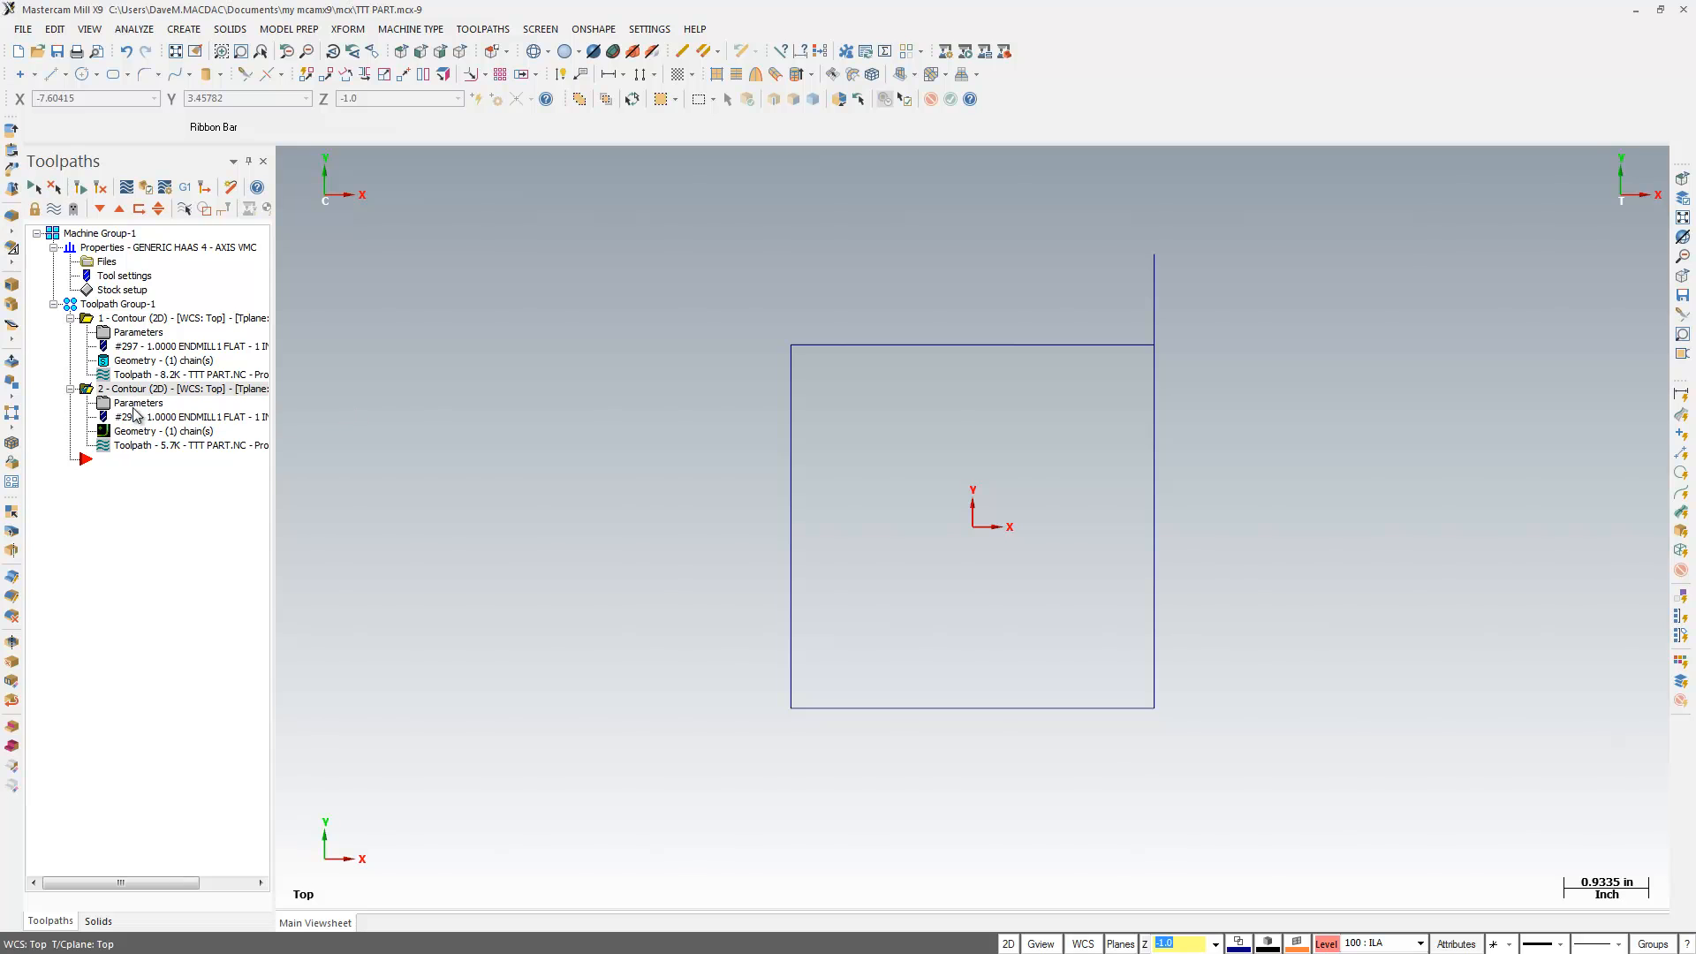
Confirm contour 2's parameters with Infinite look ahead checked and backplot around the square.
double_click(138, 403)
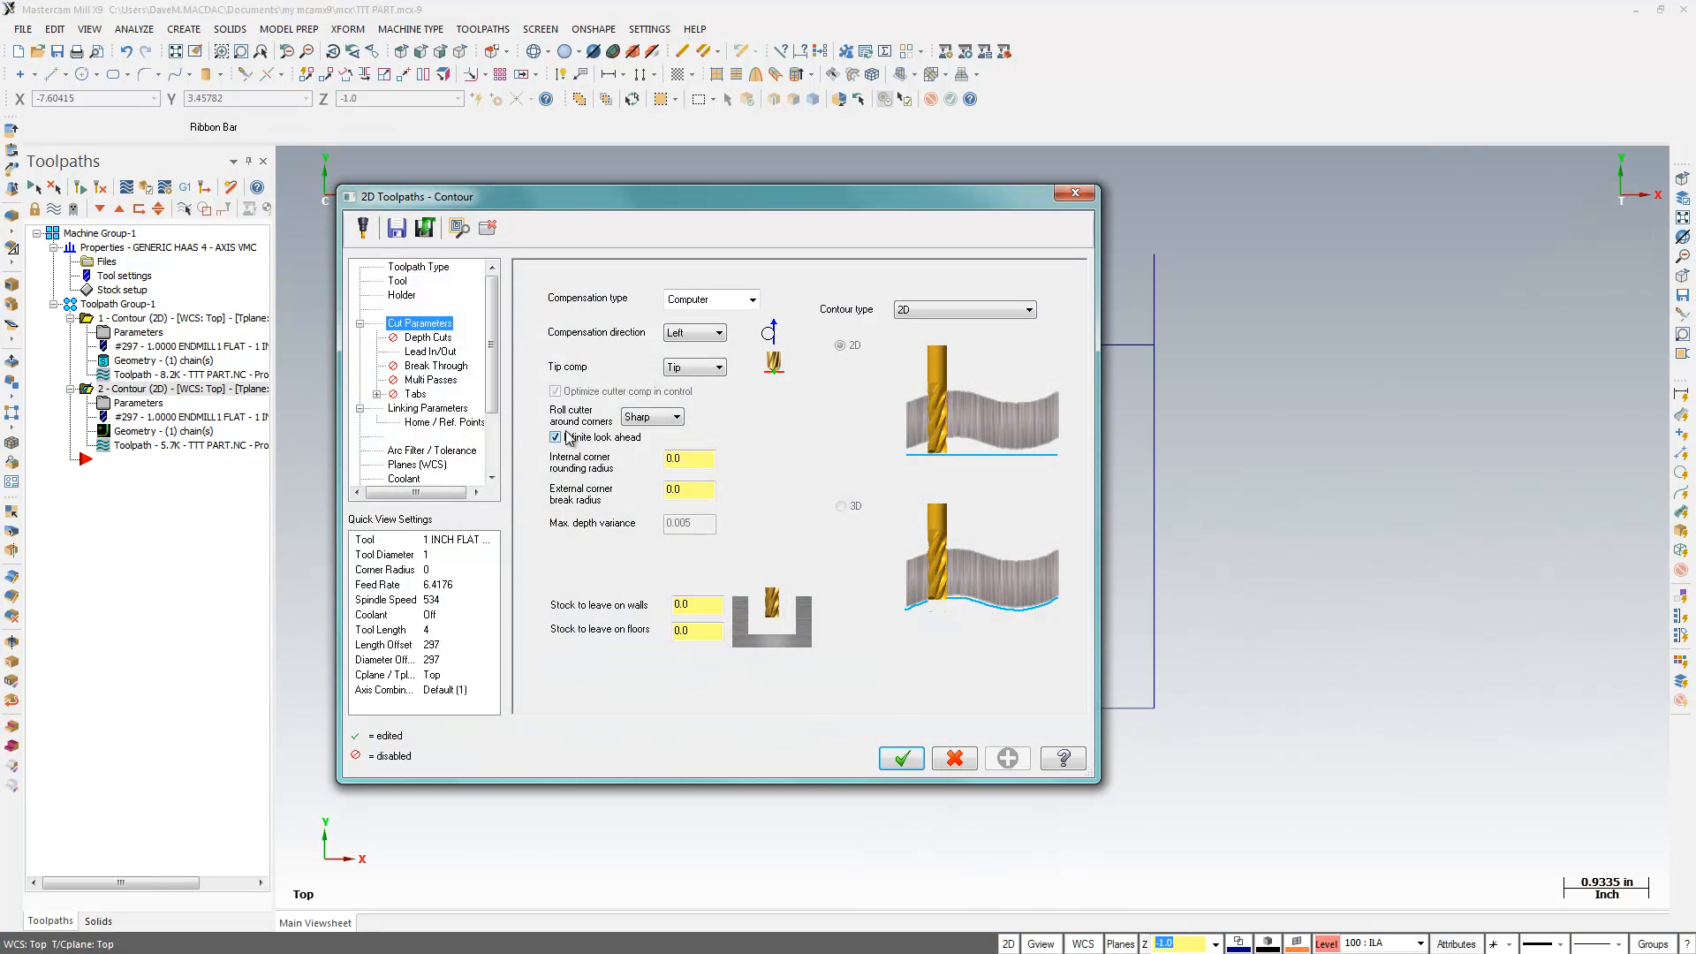
left_click(899, 756)
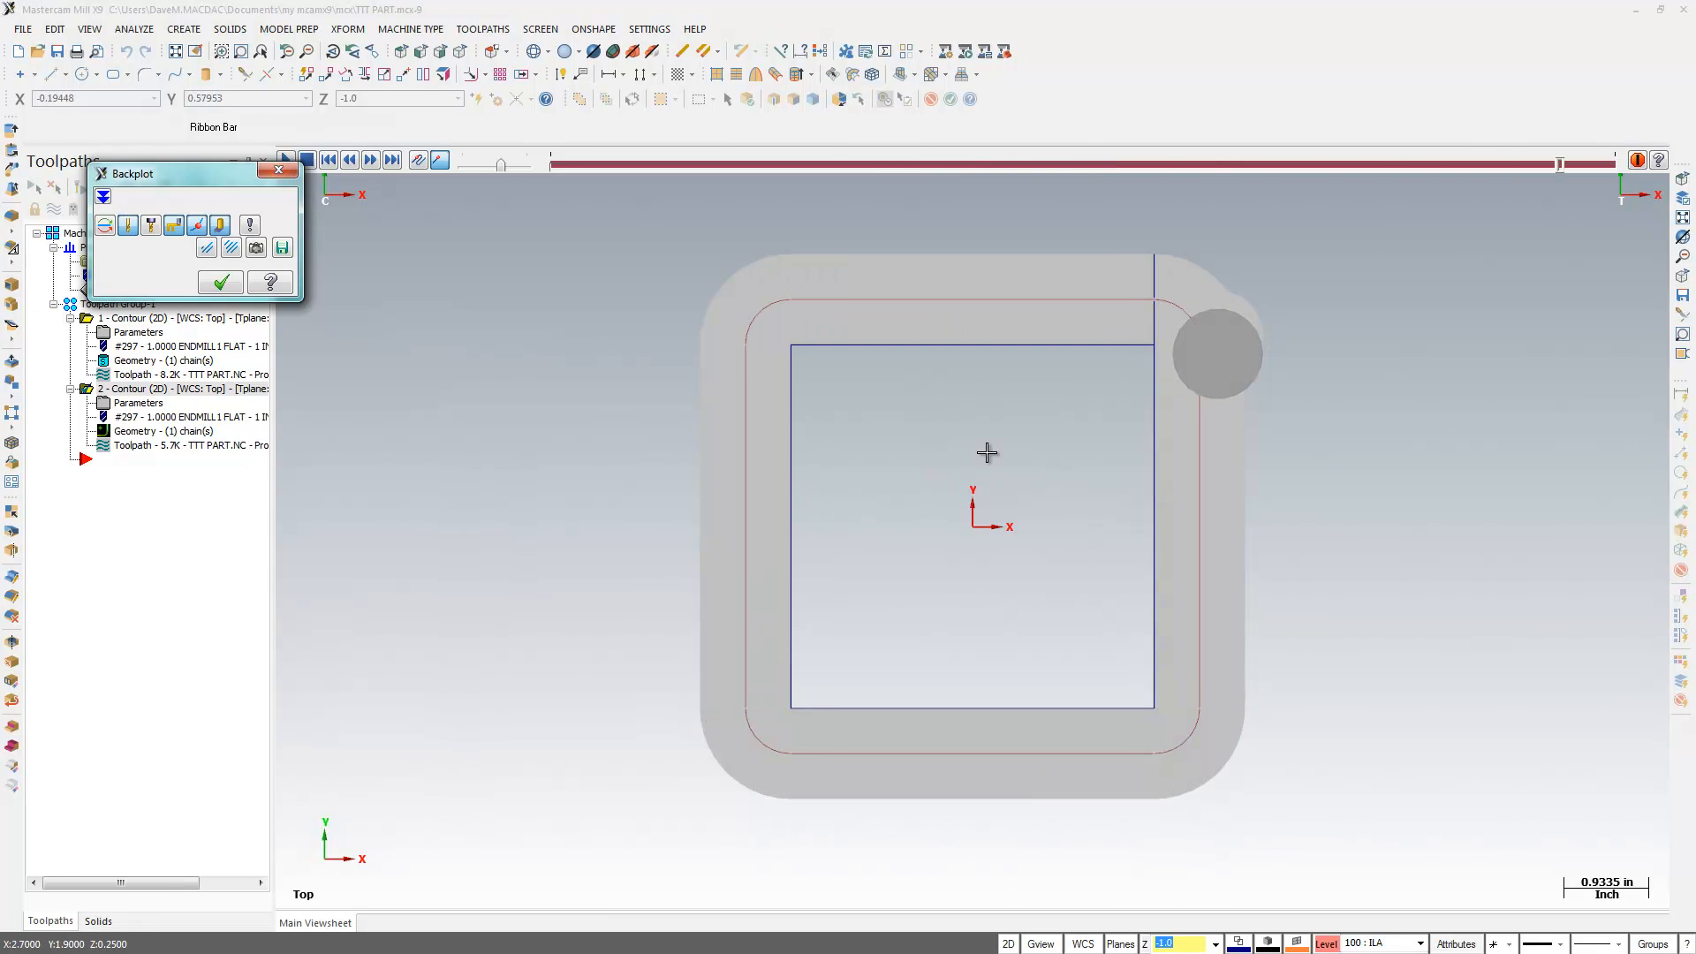
mouse_move(1160, 346)
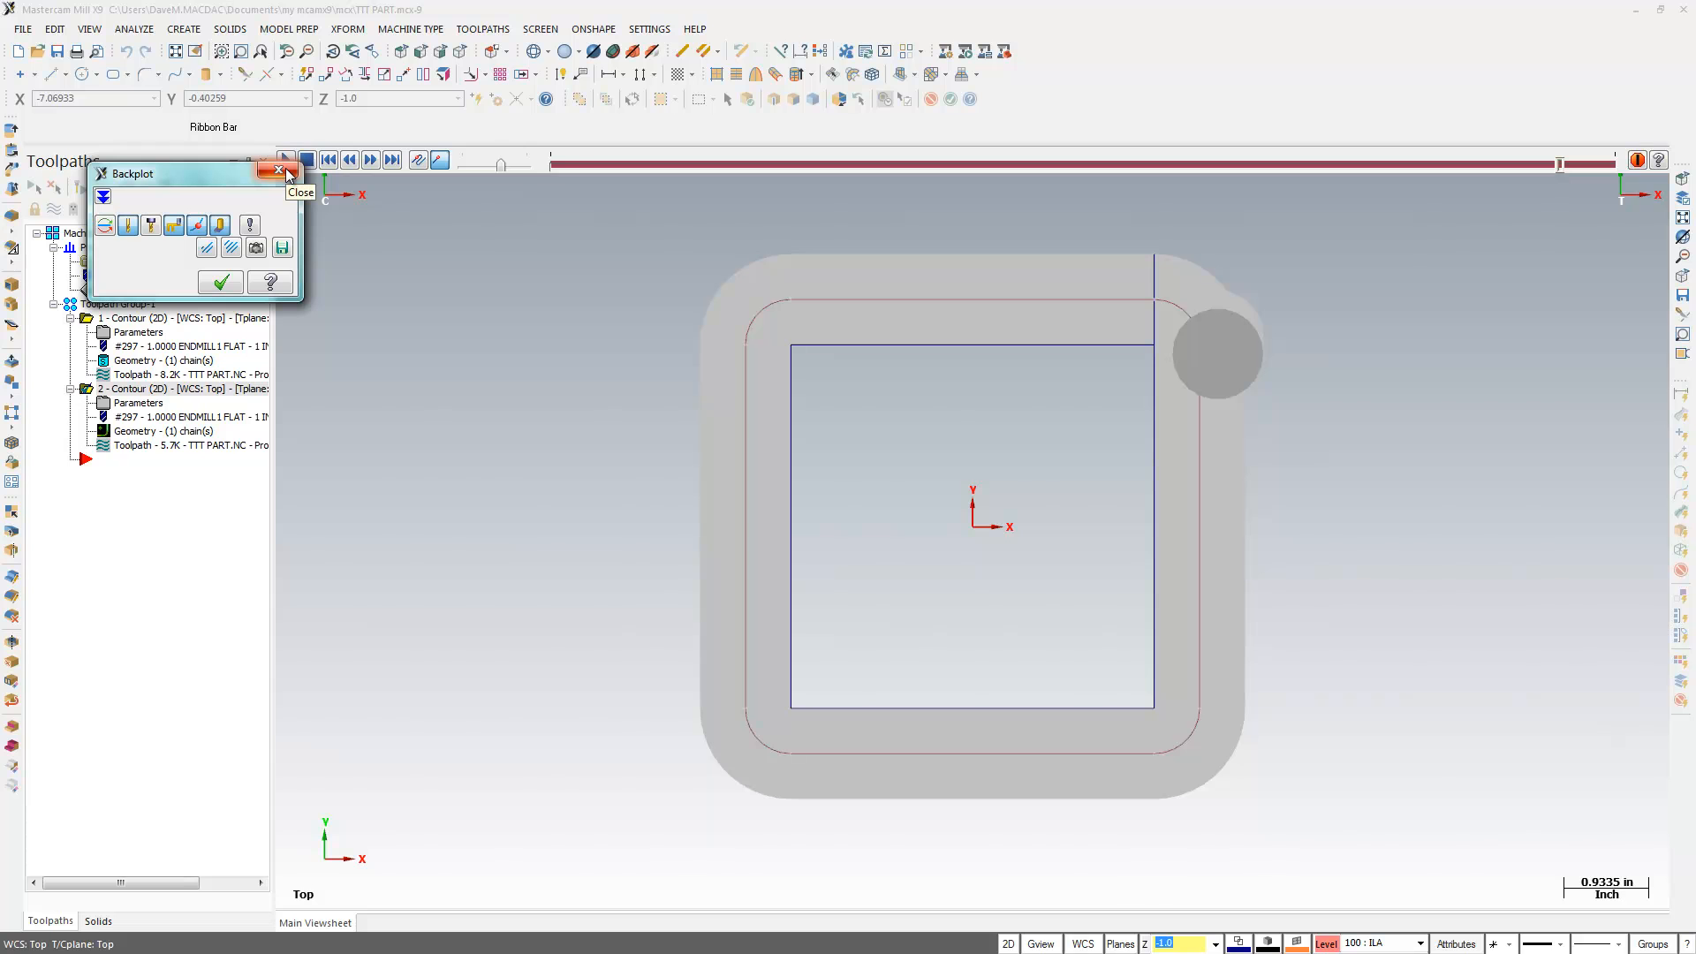
End the backplot, uncheck Infinite look ahead on contour 2 and regenerate its toolpath.
left_click(280, 173)
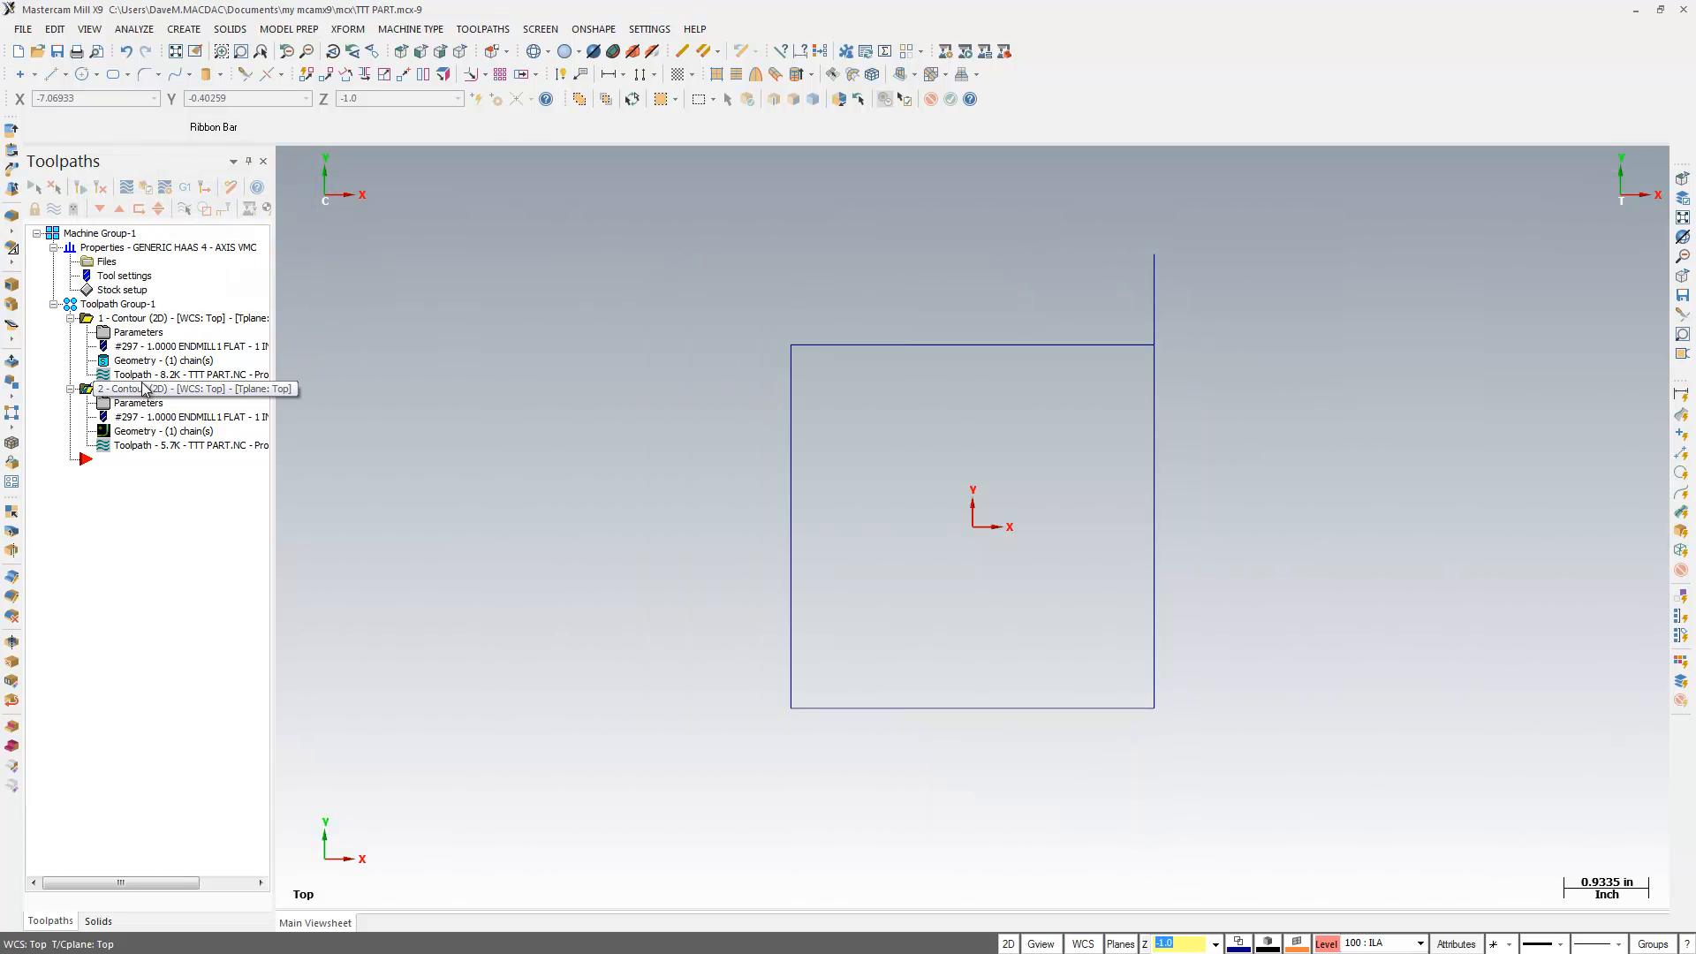
double_click(138, 403)
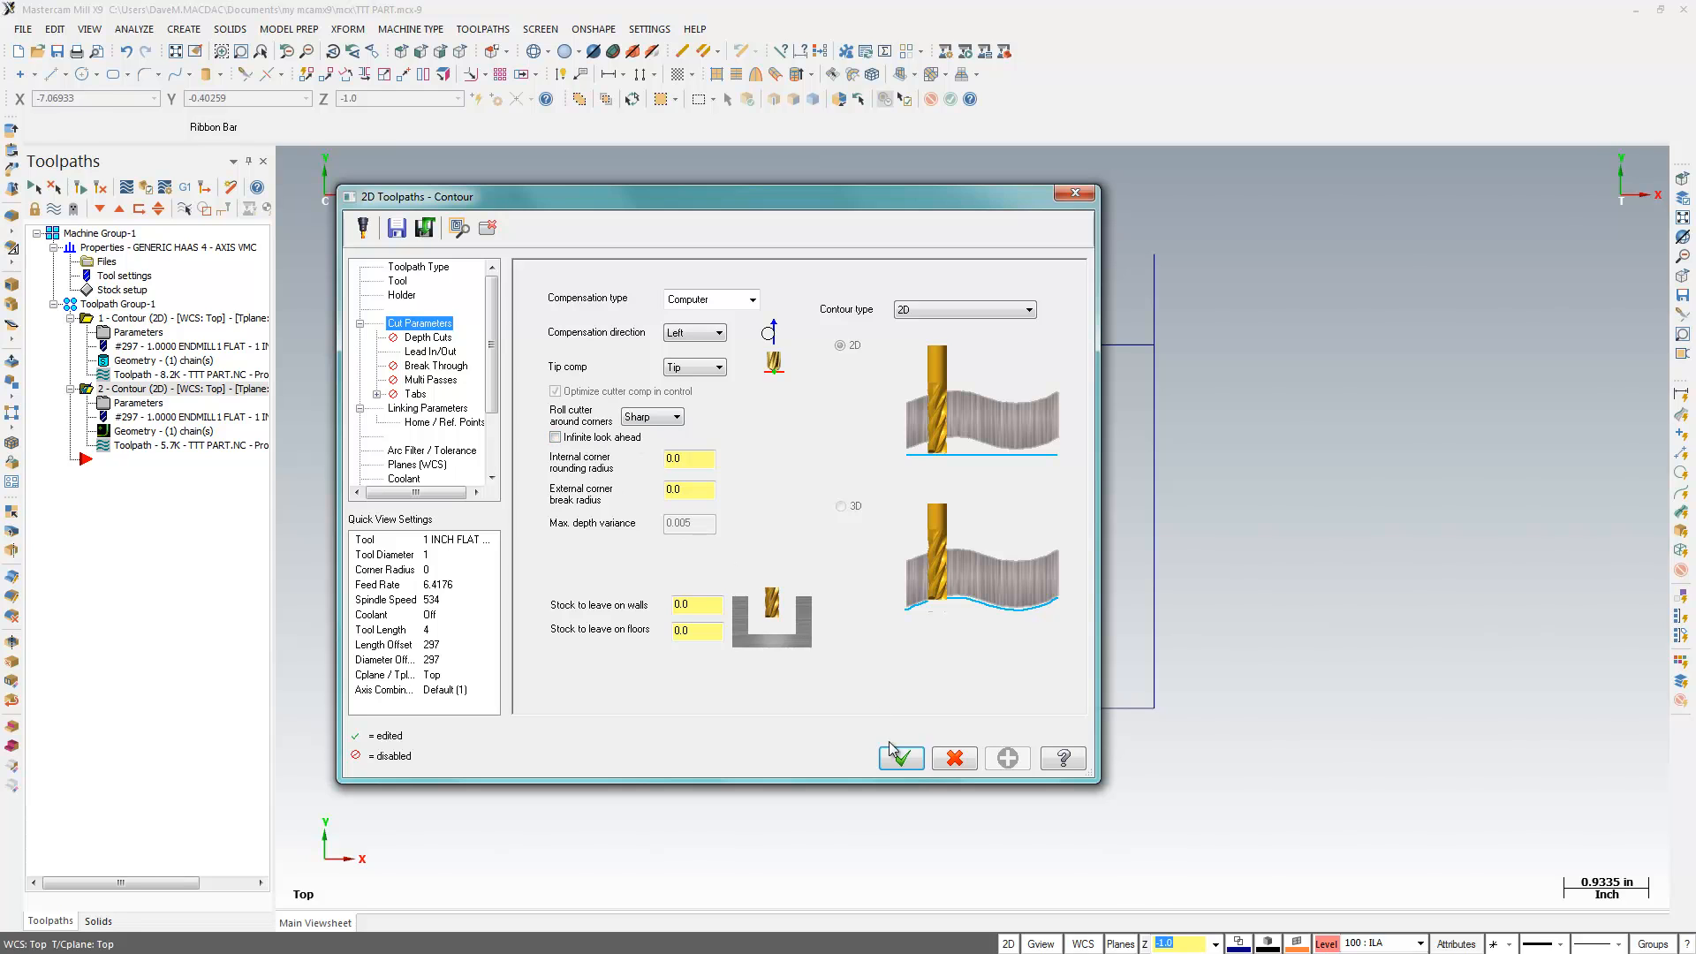
left_click(901, 758)
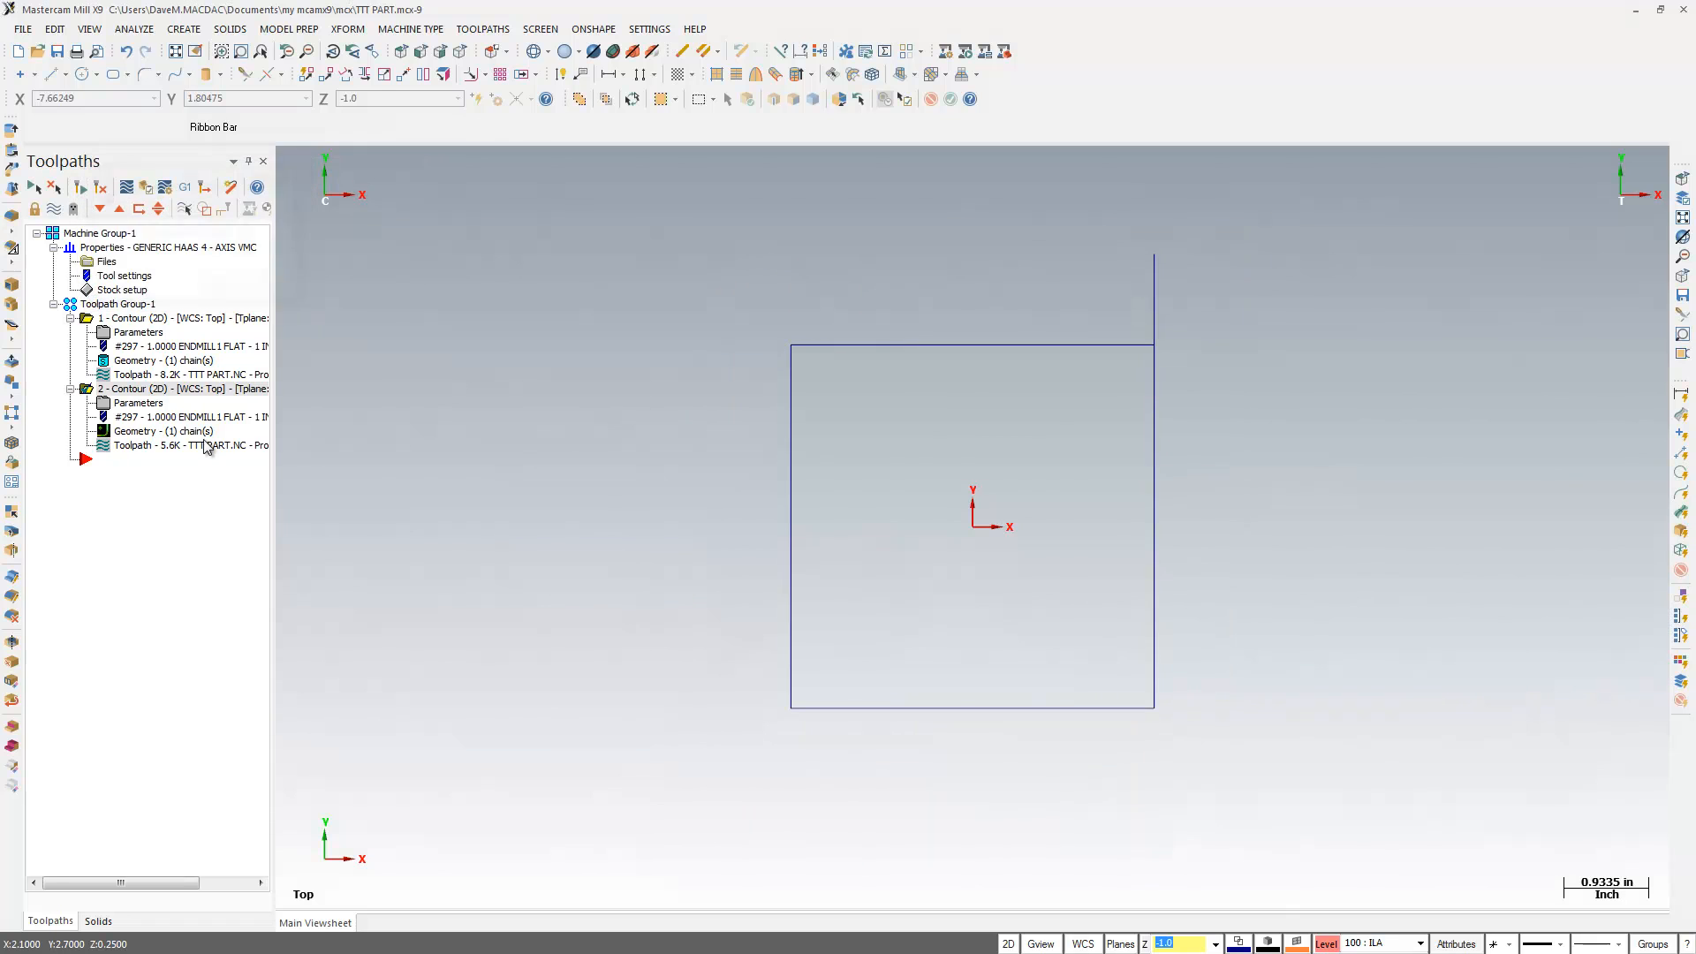
double_click(138, 403)
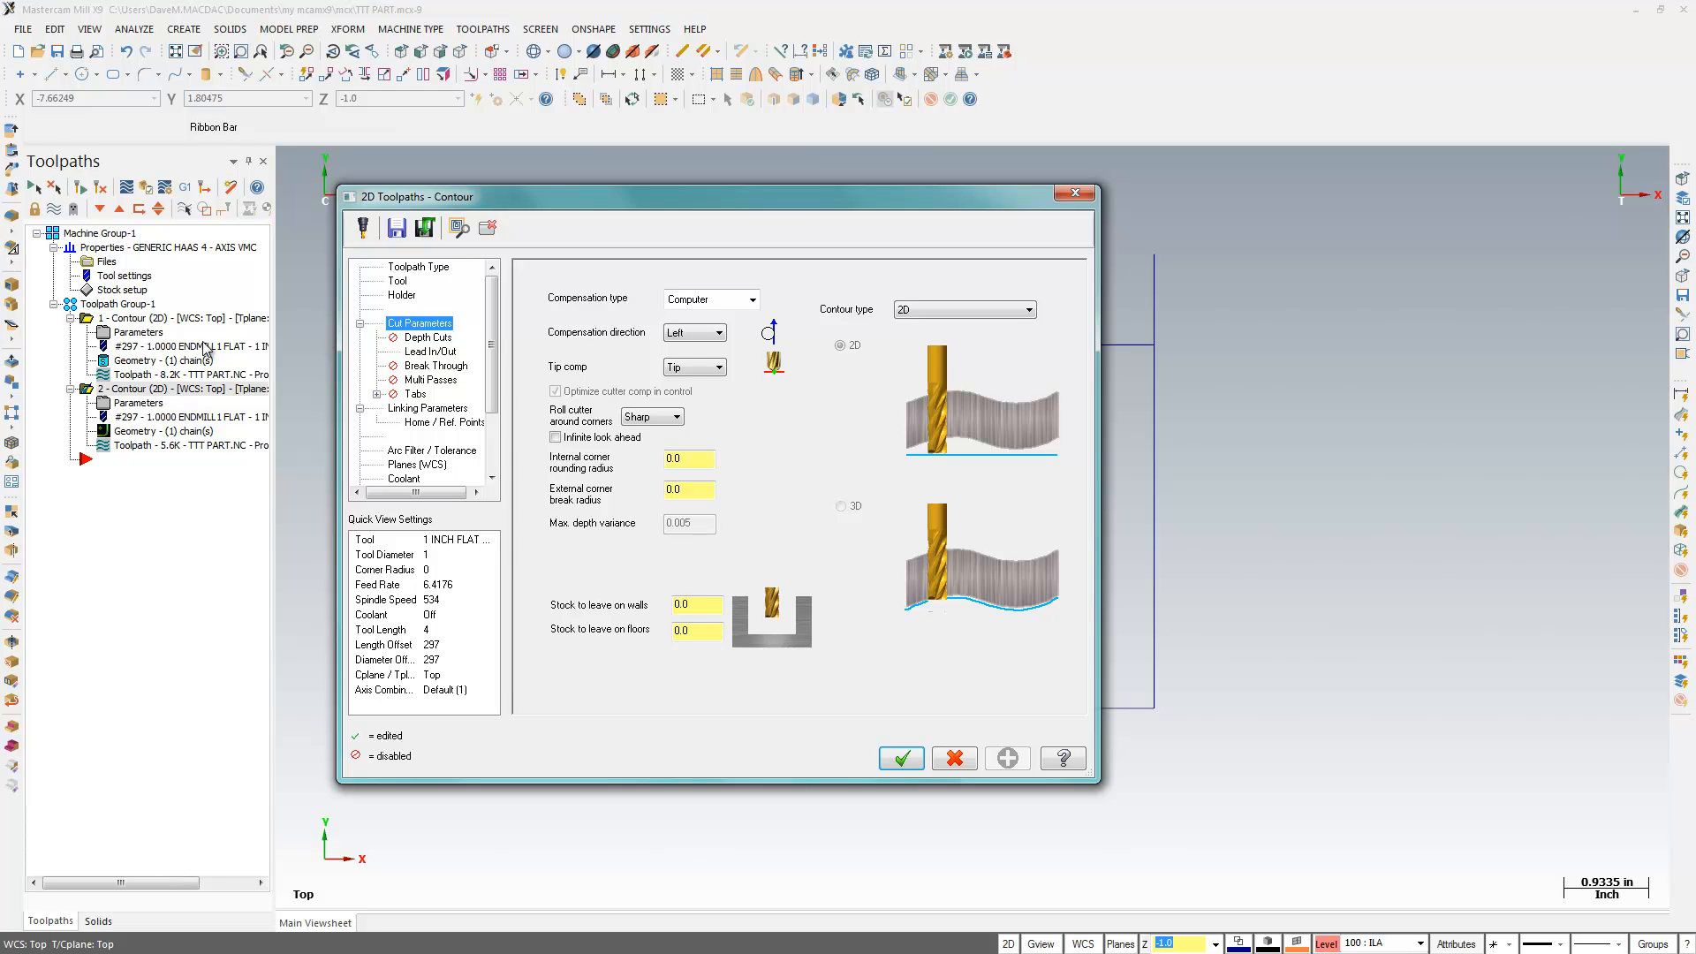
left_click(556, 436)
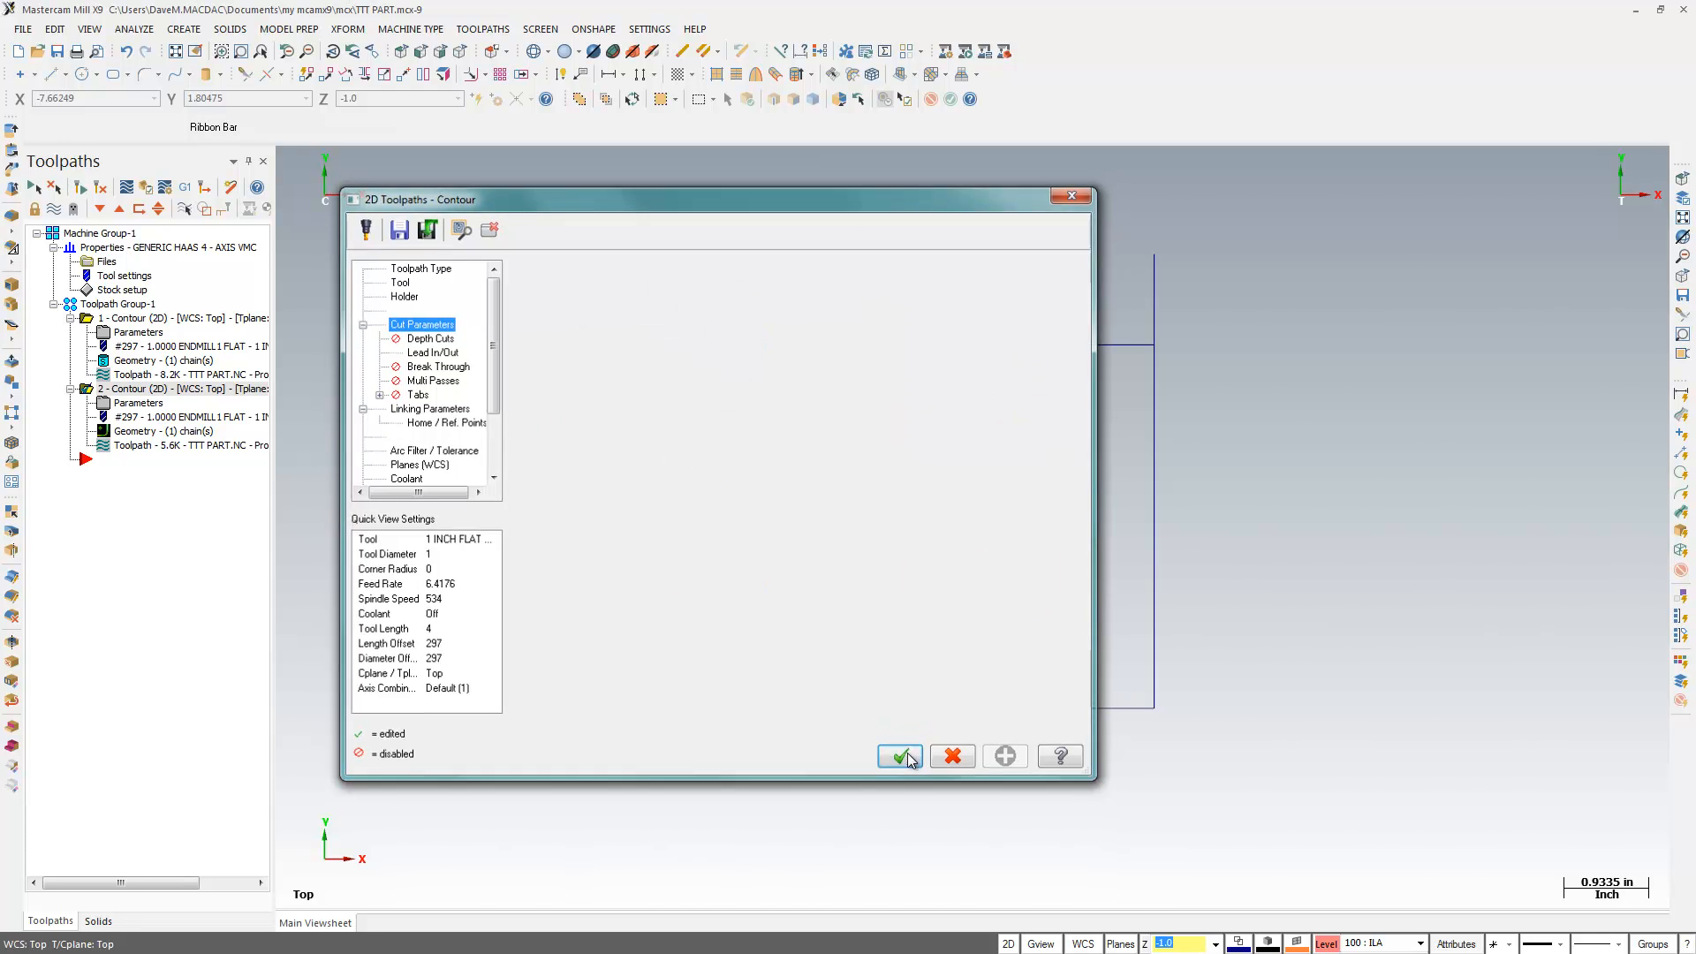
left_click(899, 756)
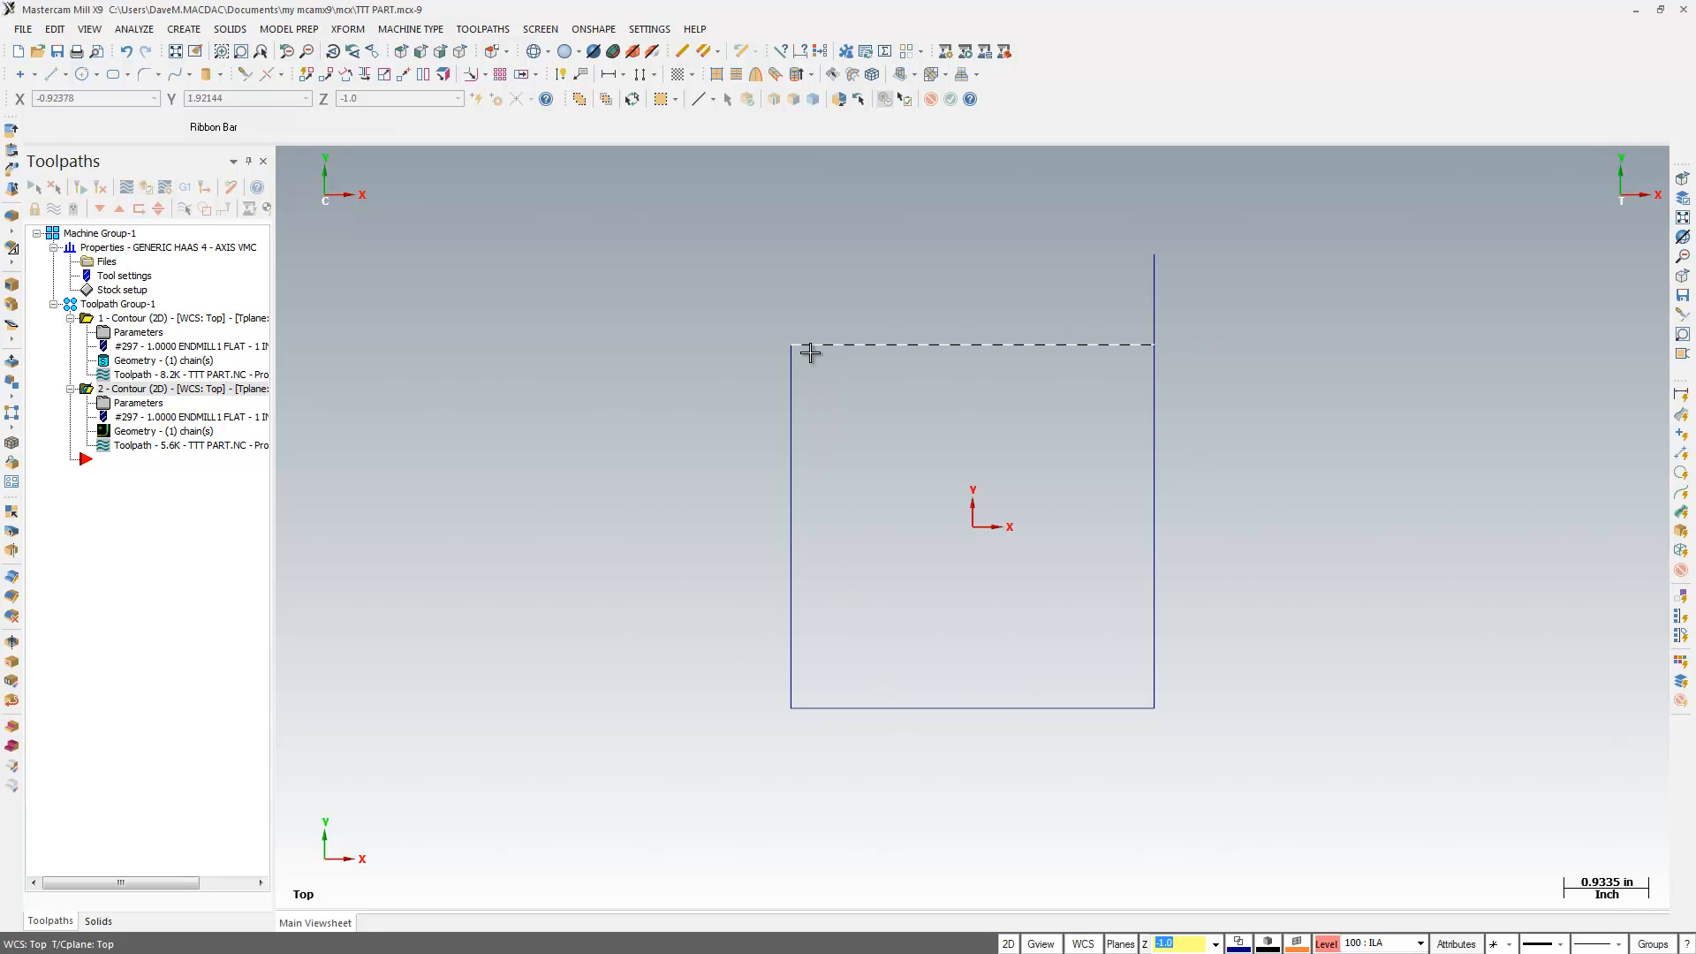
left_click(168, 445)
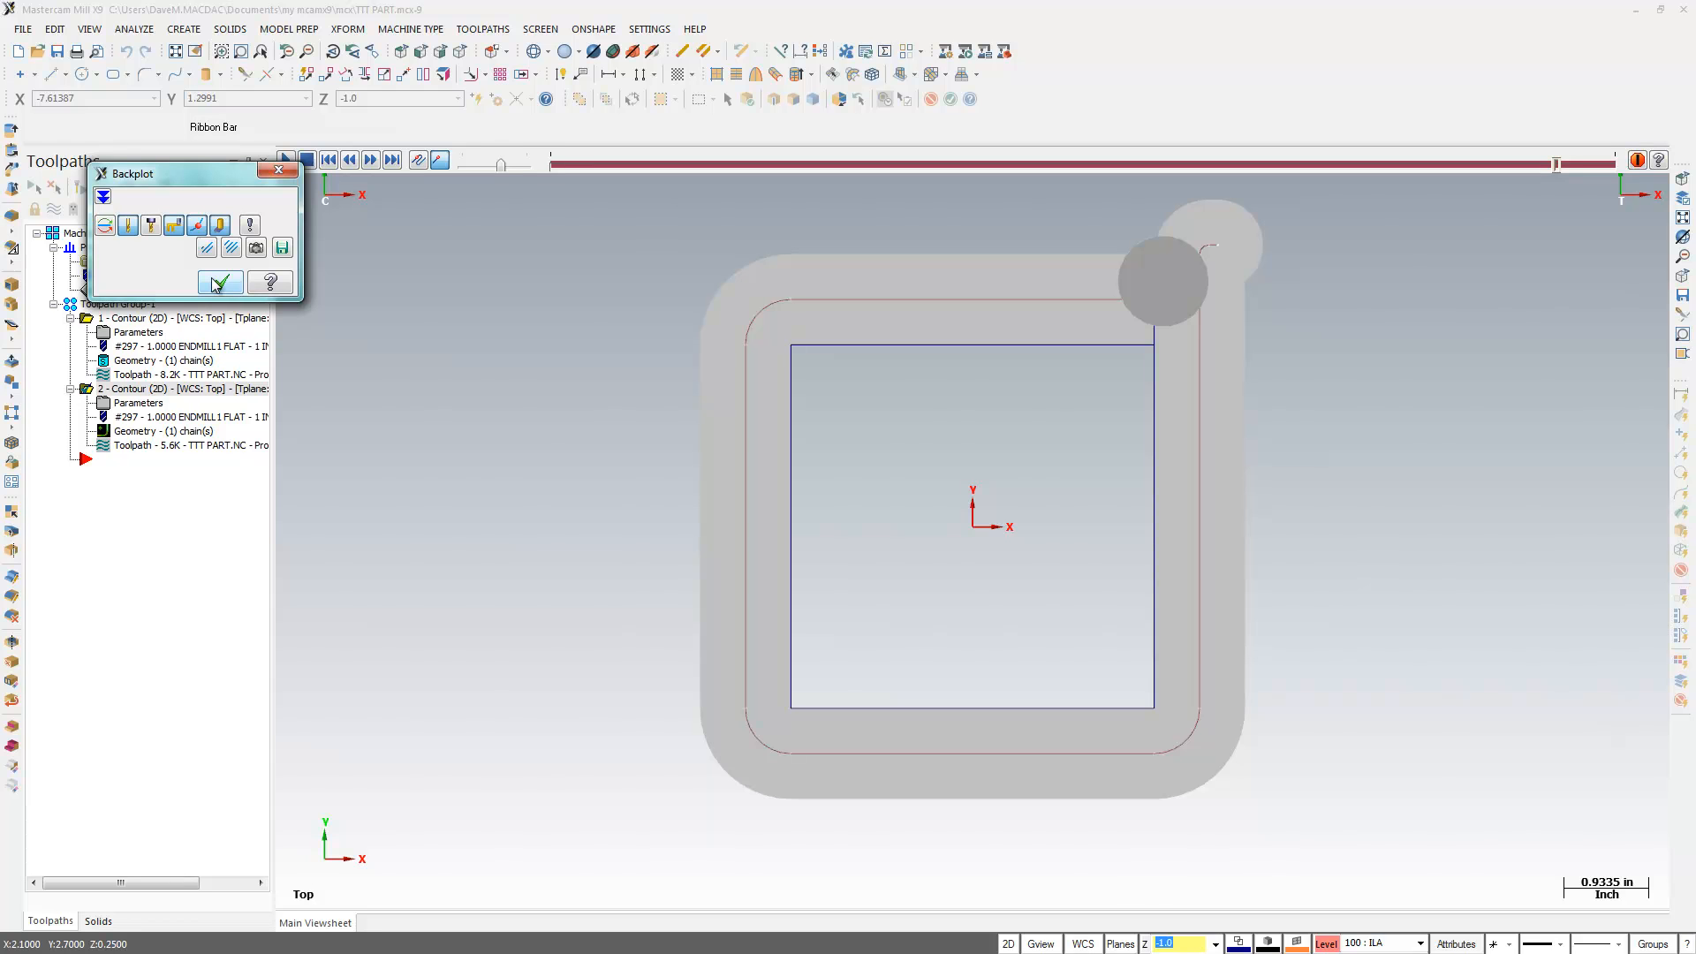
left_click(219, 282)
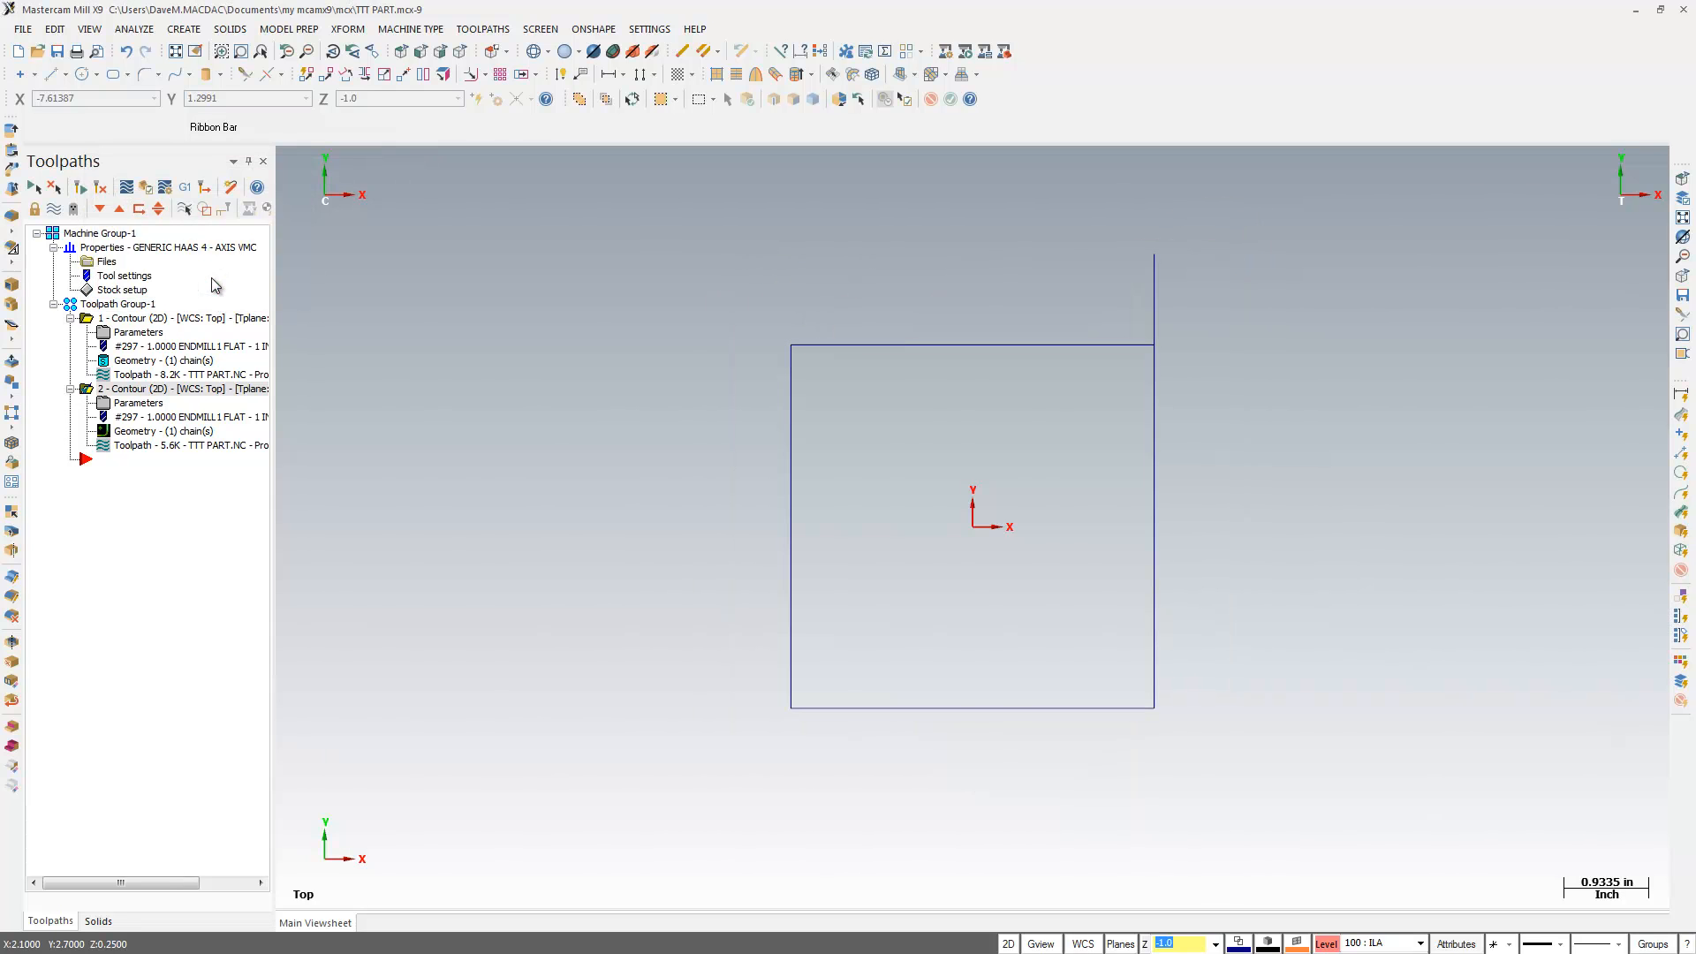